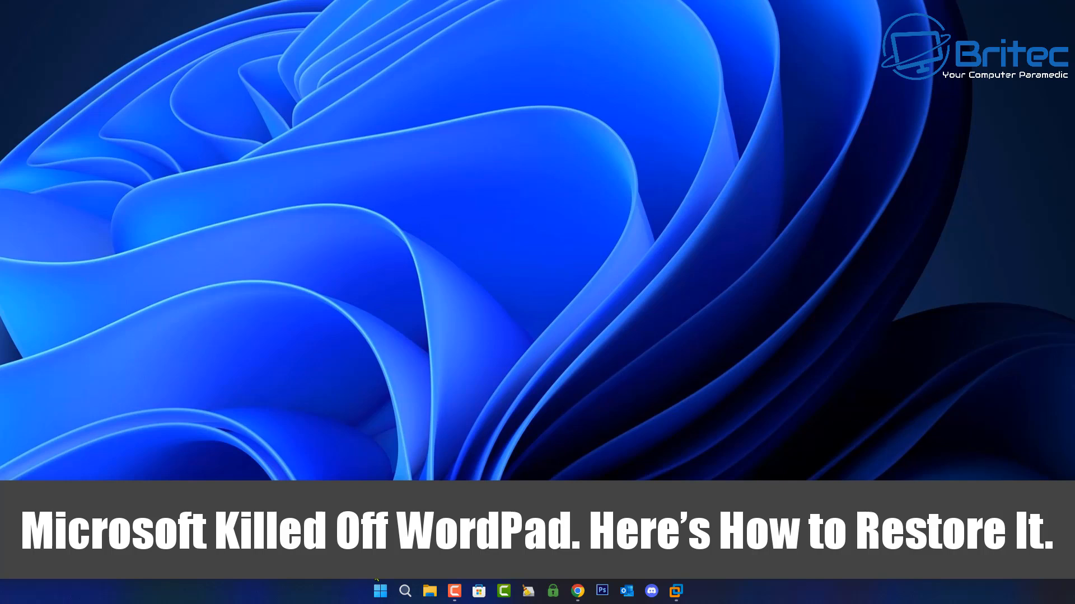
Step: Check the Windows version with winver.exe, then dismiss the version window
left_click(381, 591)
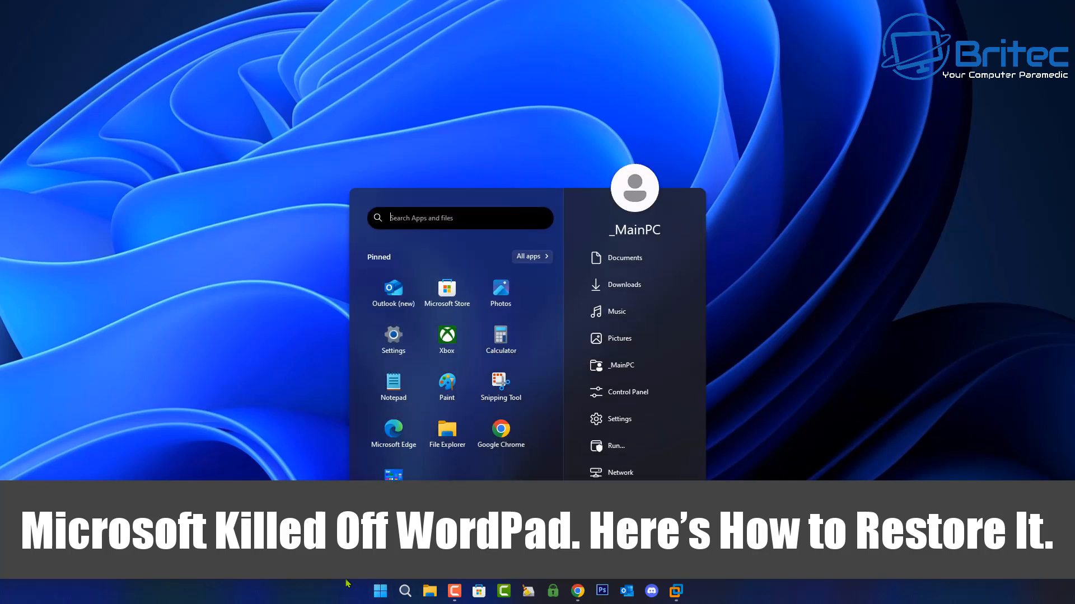
type("winver.exe")
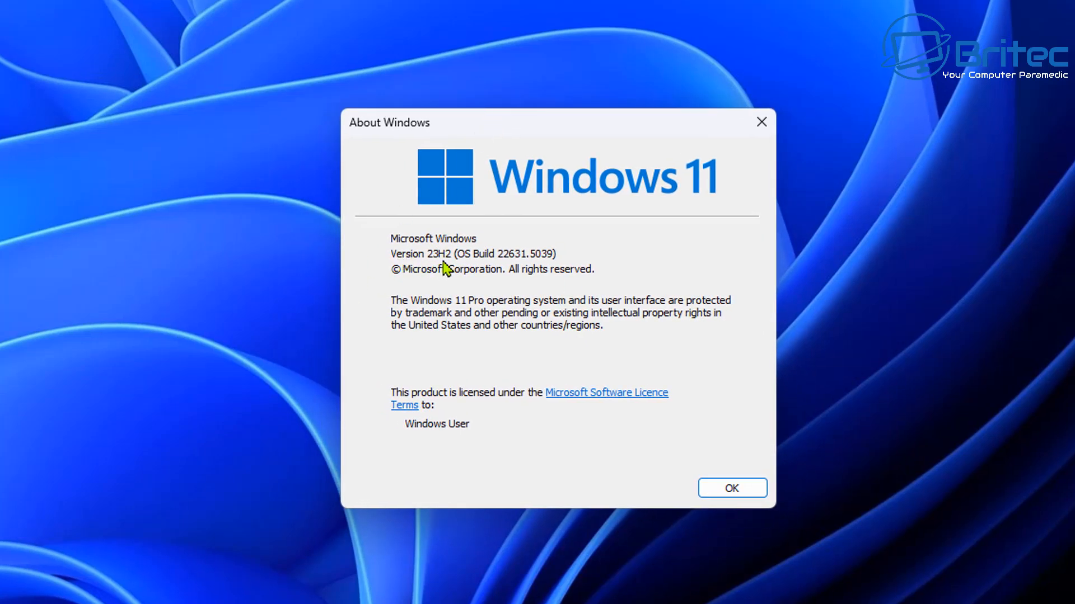
mouse_move(436, 264)
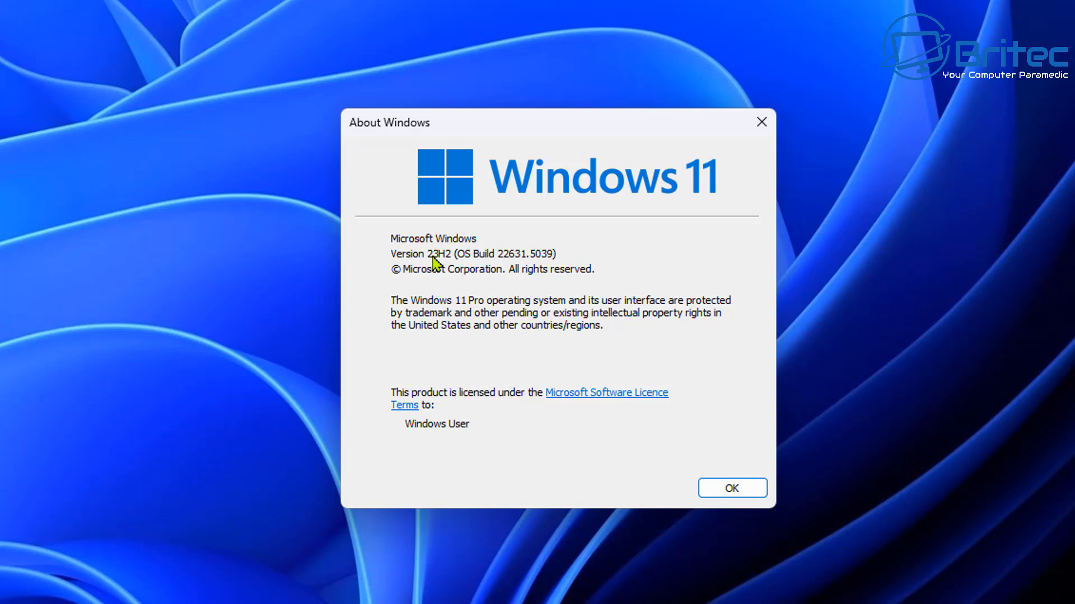
mouse_move(769, 117)
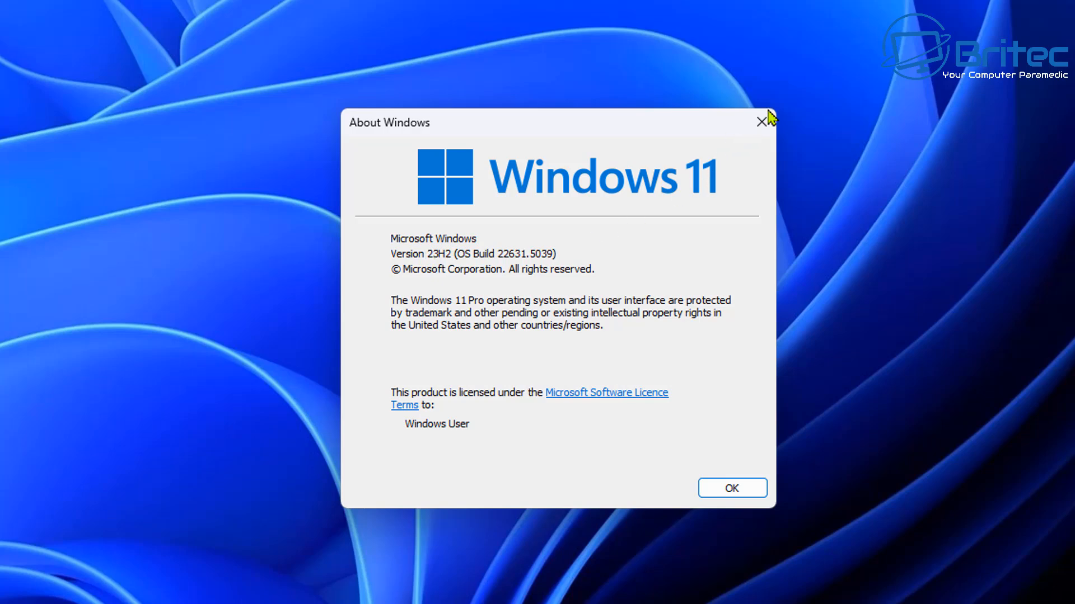
left_click(760, 122)
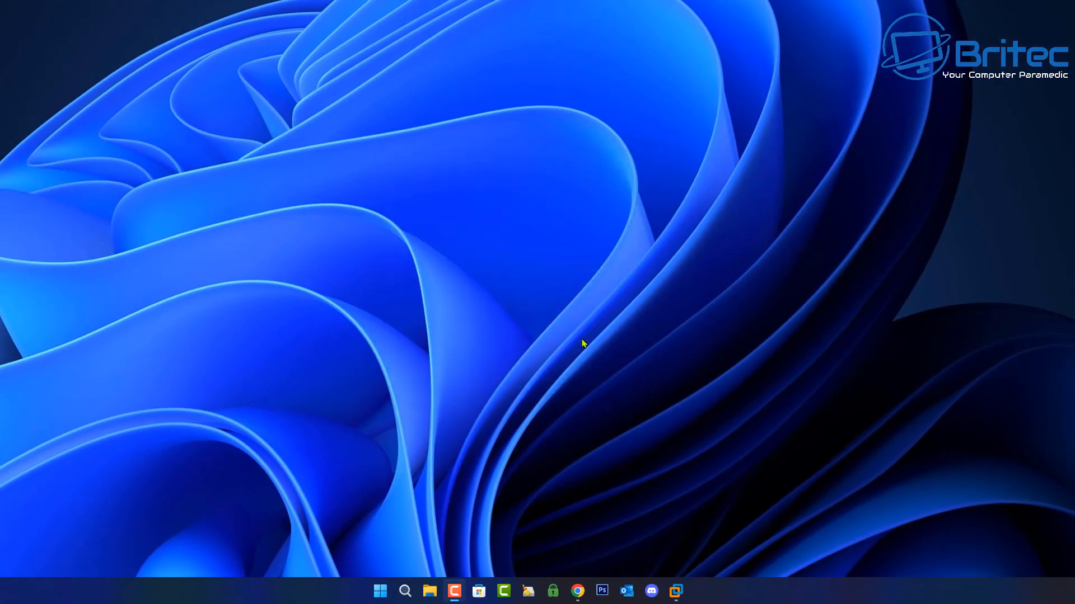
mouse_move(435, 552)
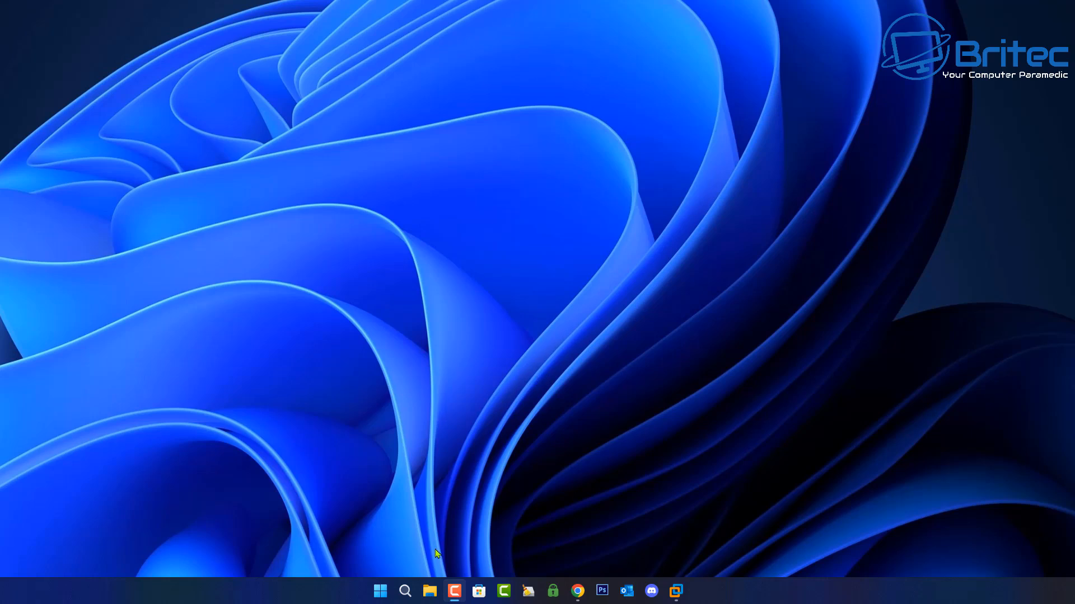
Step: Browse from Local Disk (C:) through Program Files and Windows NT into Accessories
left_click(428, 591)
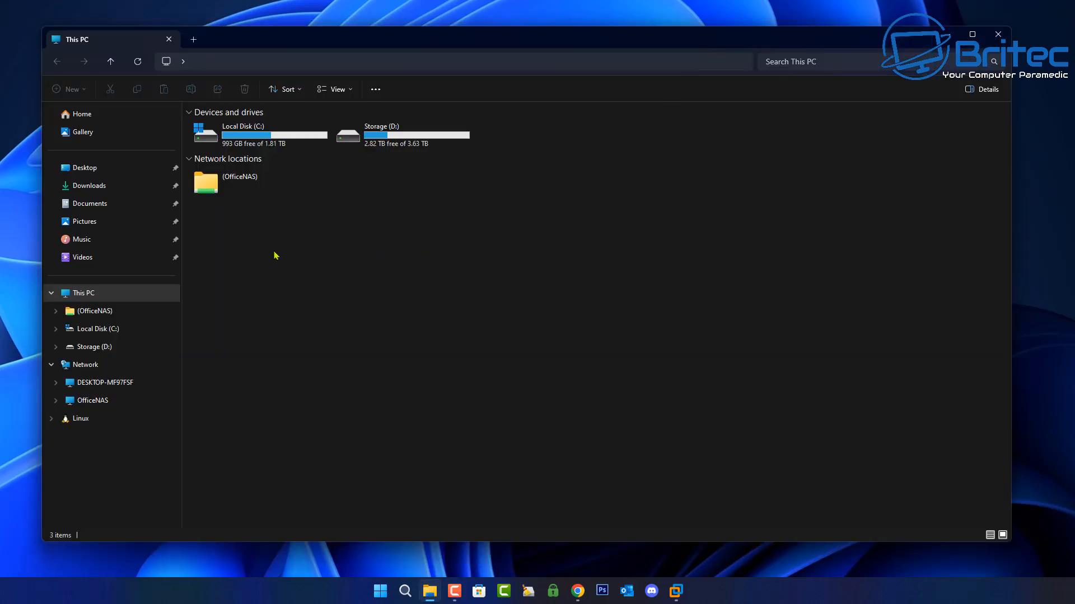
mouse_move(259, 256)
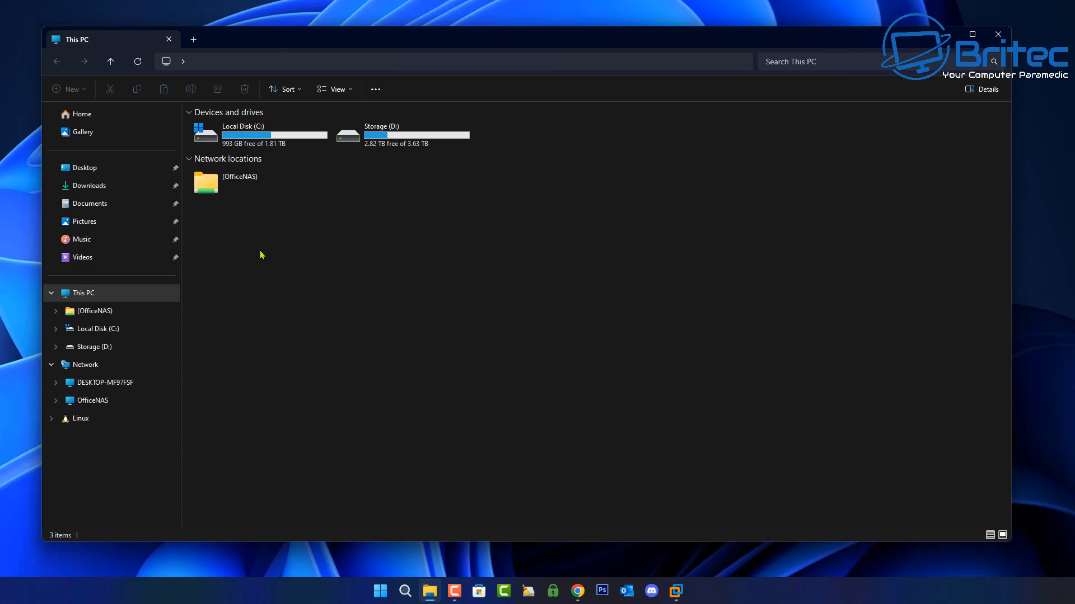
mouse_move(280, 231)
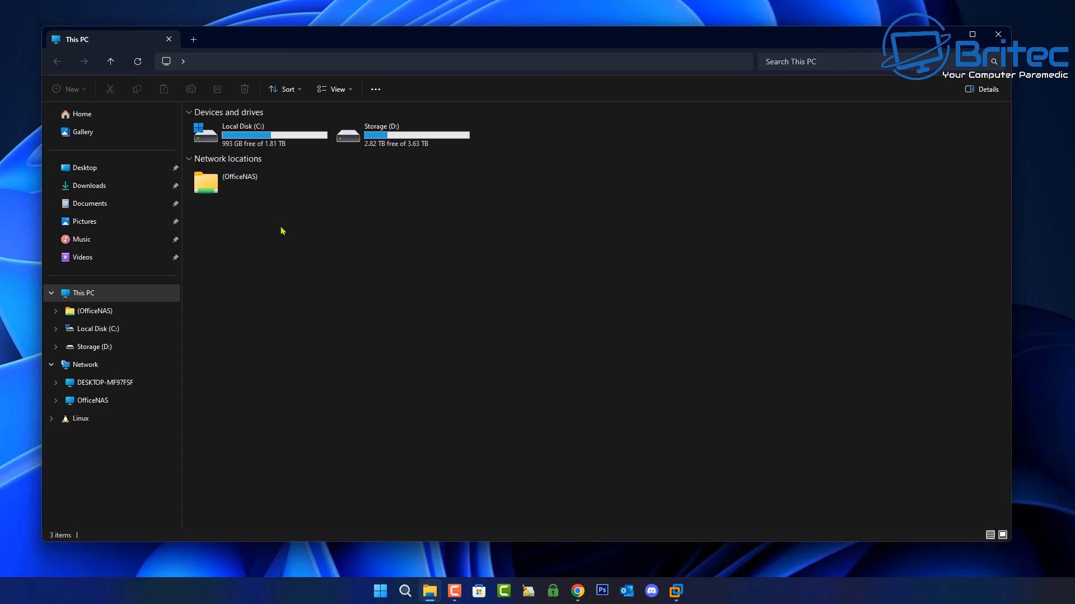
double_click(242, 131)
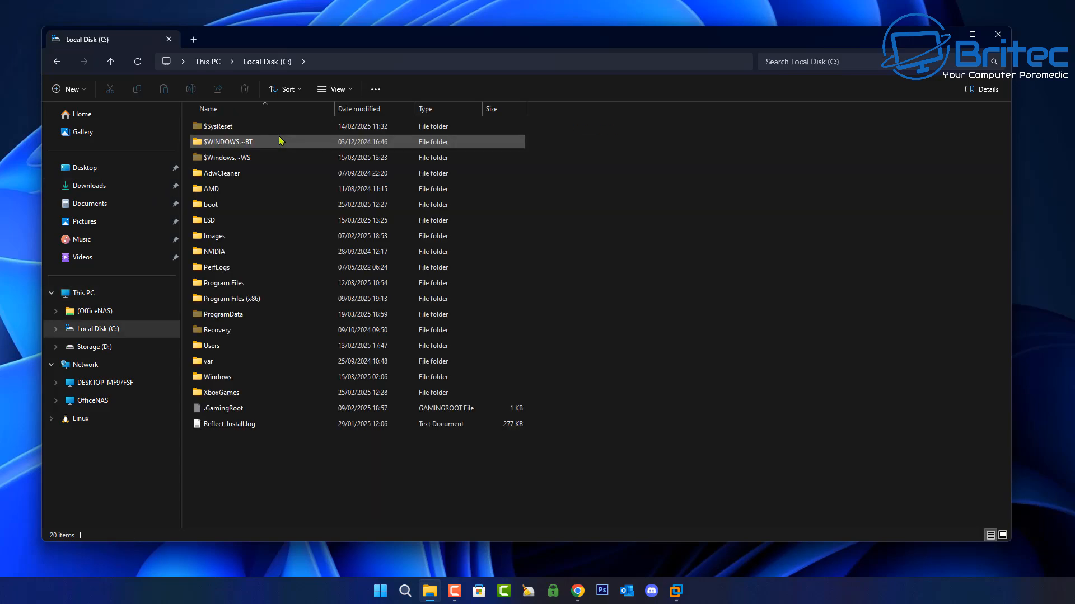
left_click(223, 282)
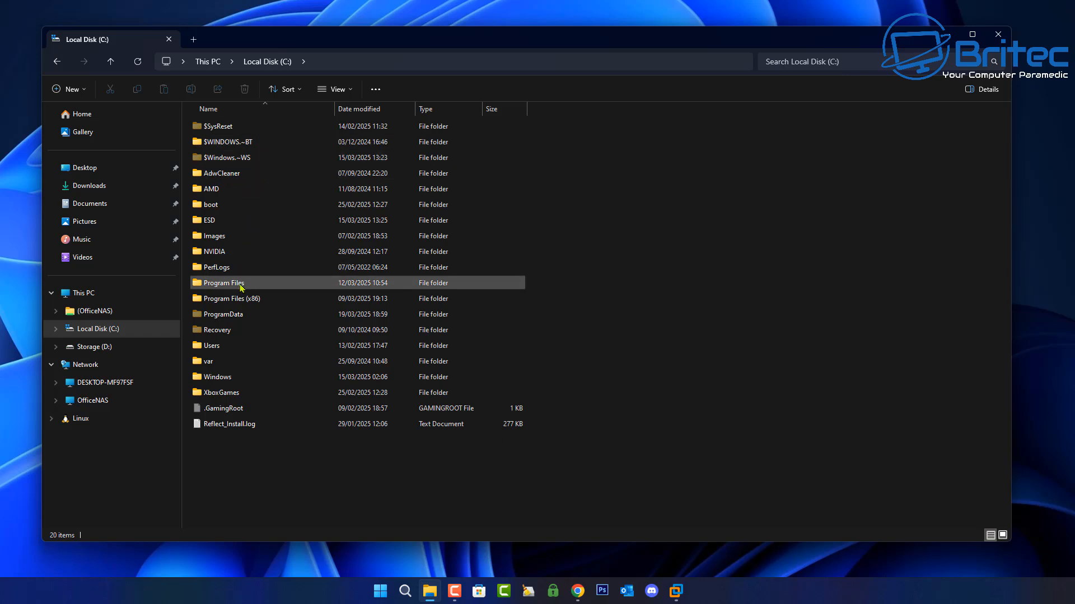
double_click(222, 282)
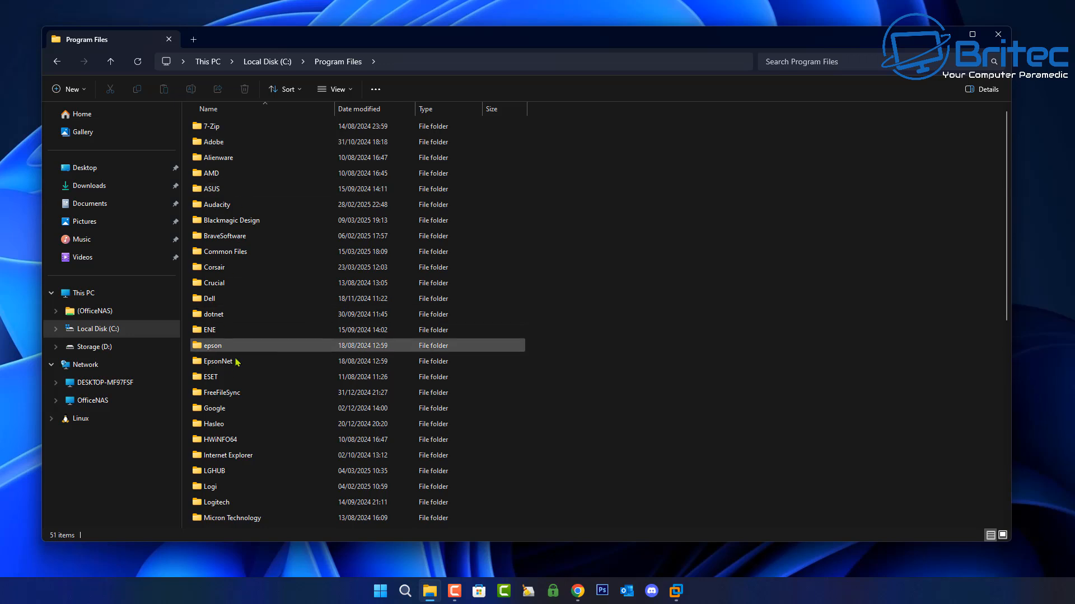
scroll("down", 3)
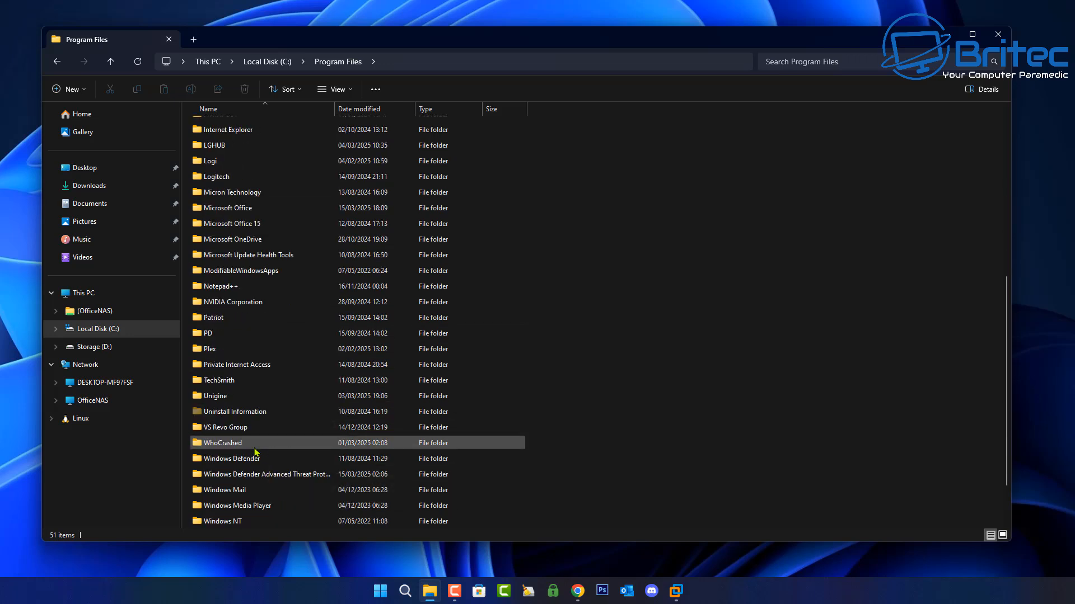
scroll("down", 3)
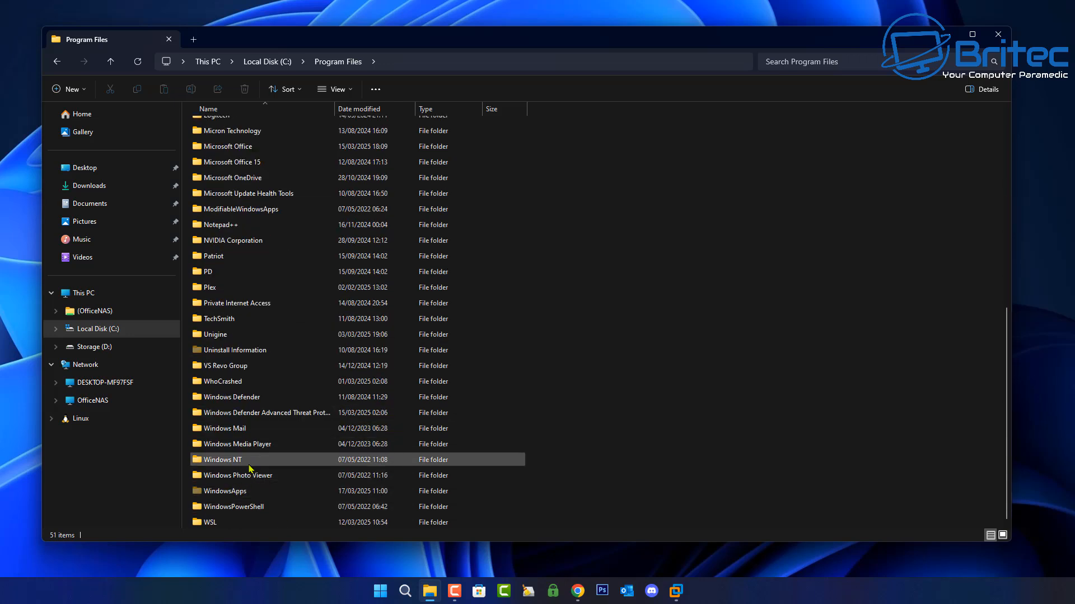
double_click(222, 459)
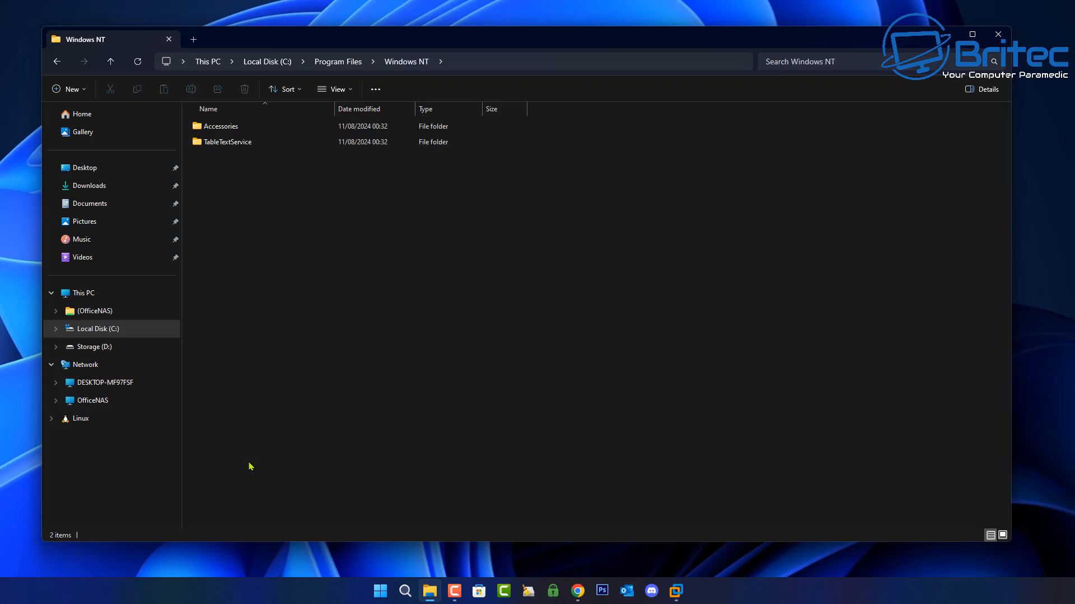
left_click(229, 142)
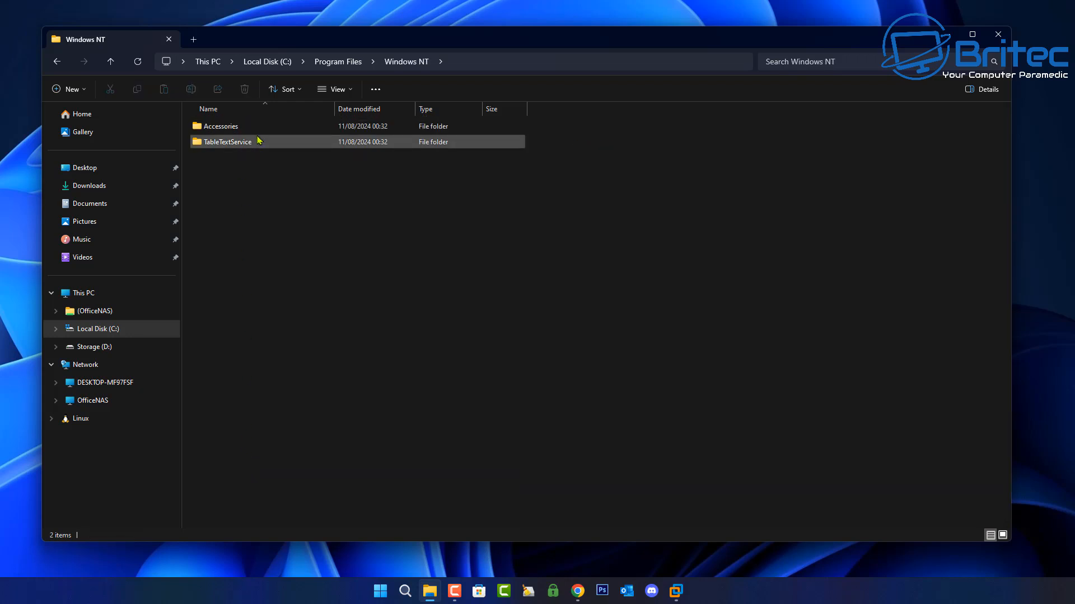
double_click(221, 126)
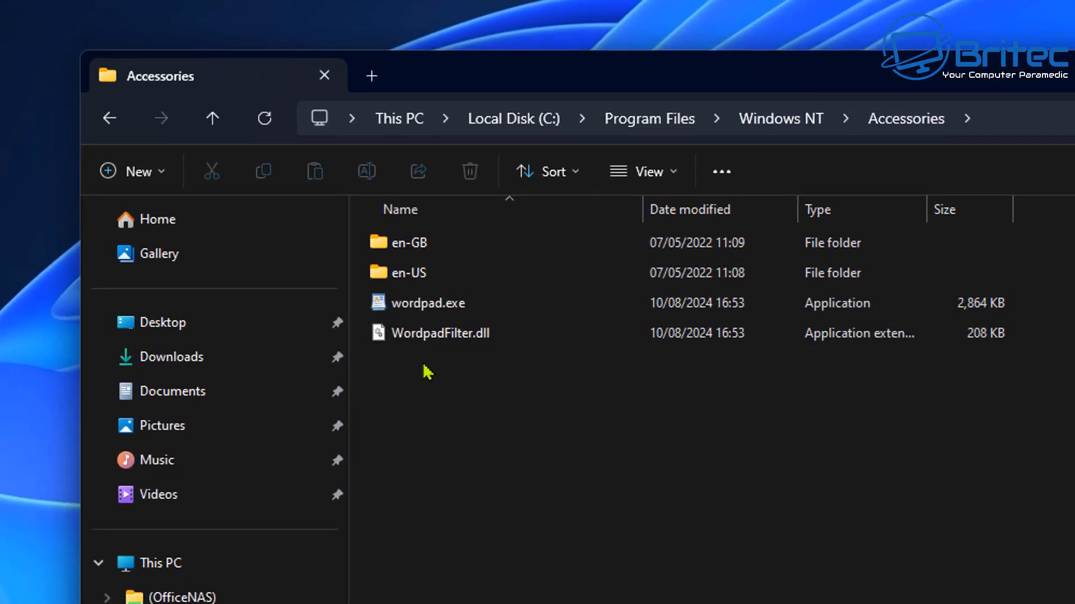
Step: Select all four WordPad items in Accessories and copy them
left_click(409, 242)
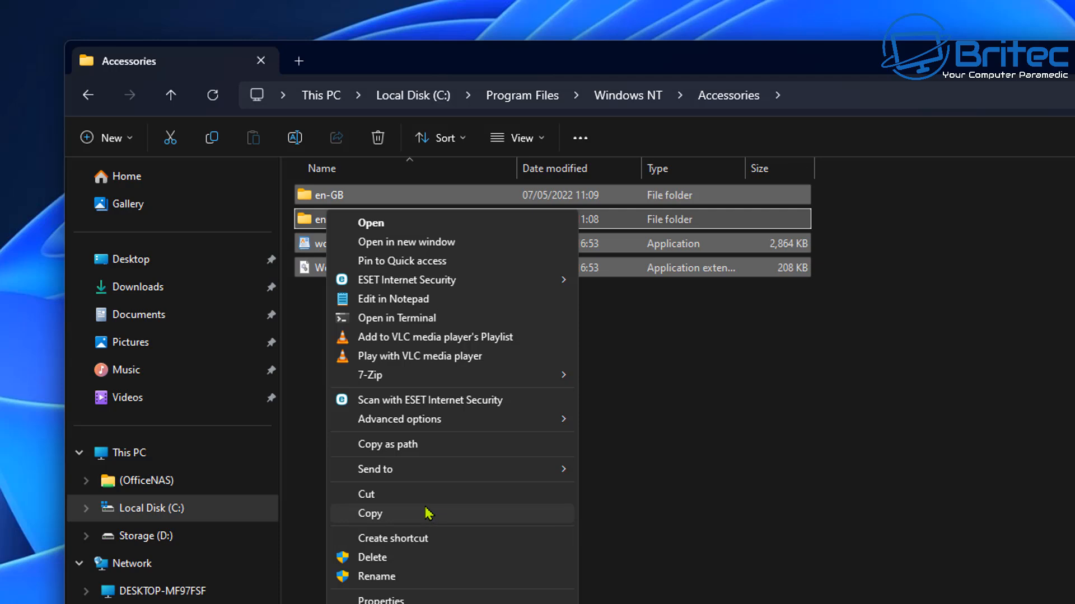
left_click(370, 513)
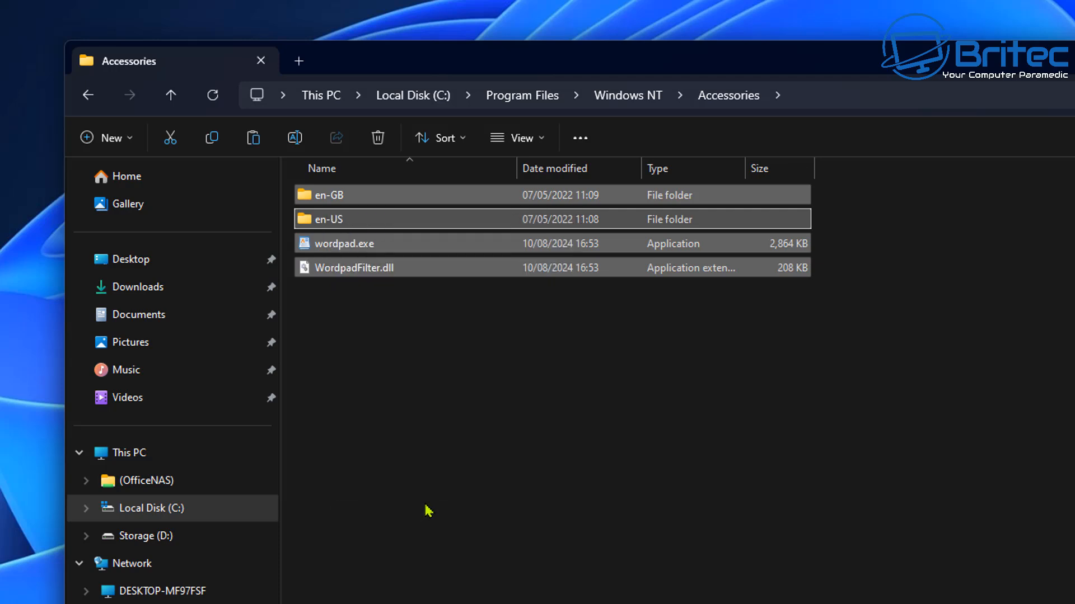
mouse_move(437, 505)
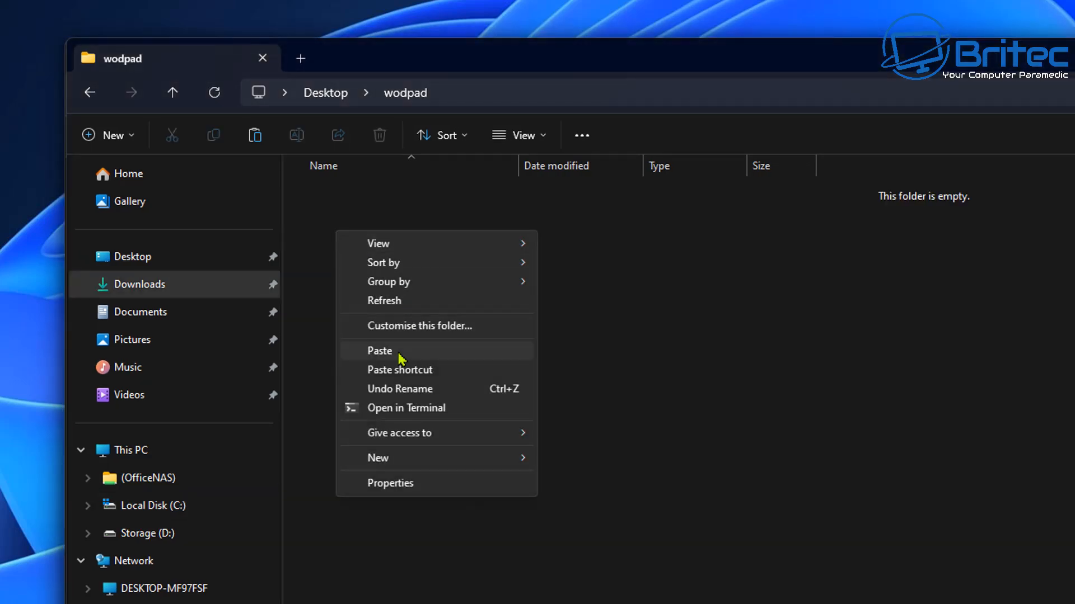
Step: Paste the four WordPad items into wodpad and pack them into wodpad.7z
left_click(379, 351)
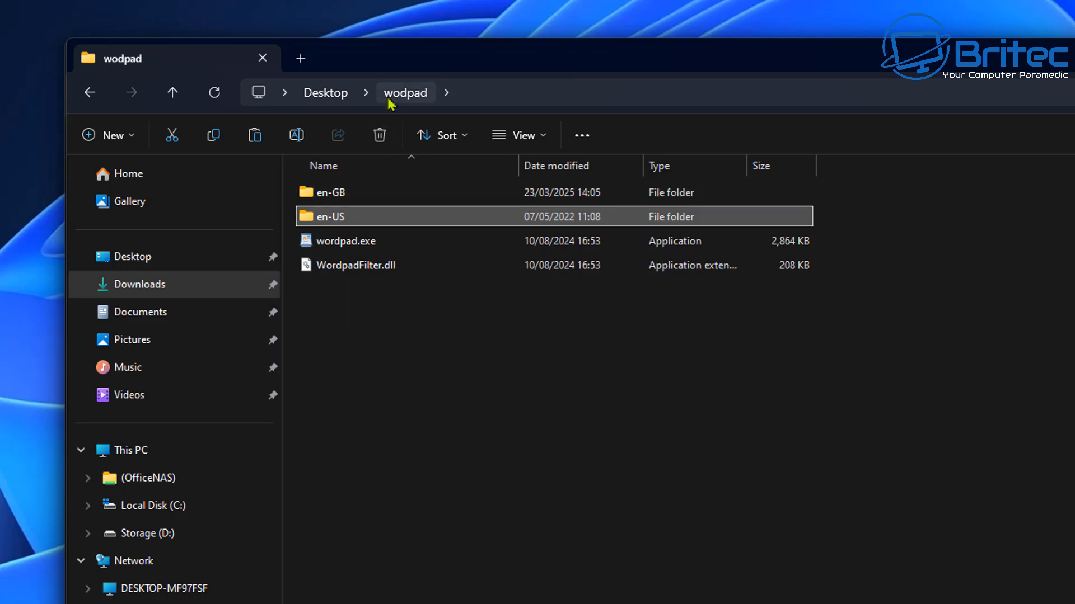
left_click_drag(318, 198, 449, 356)
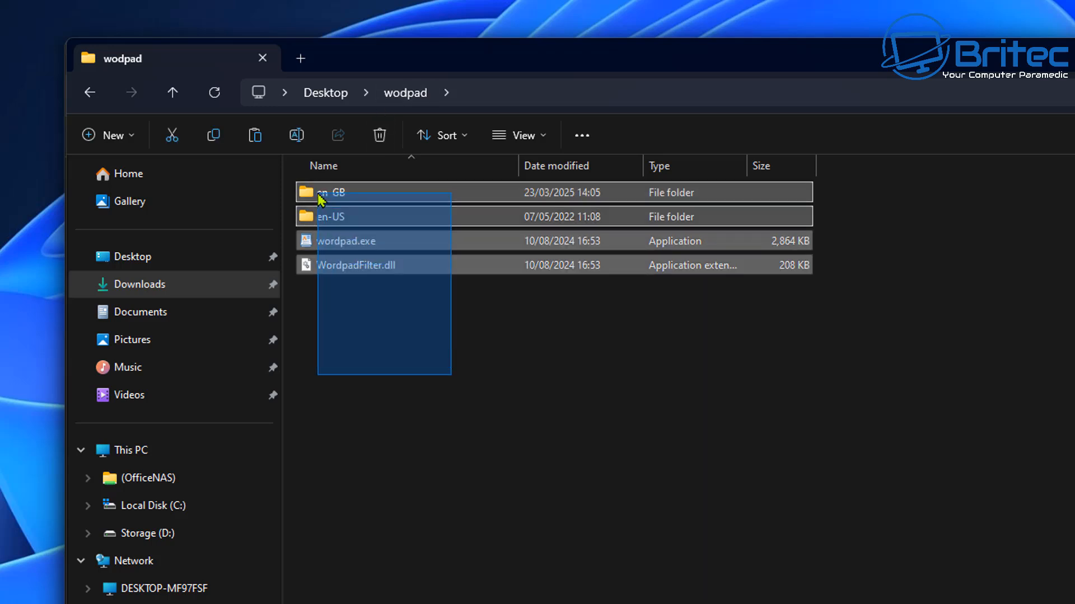
right_click(329, 192)
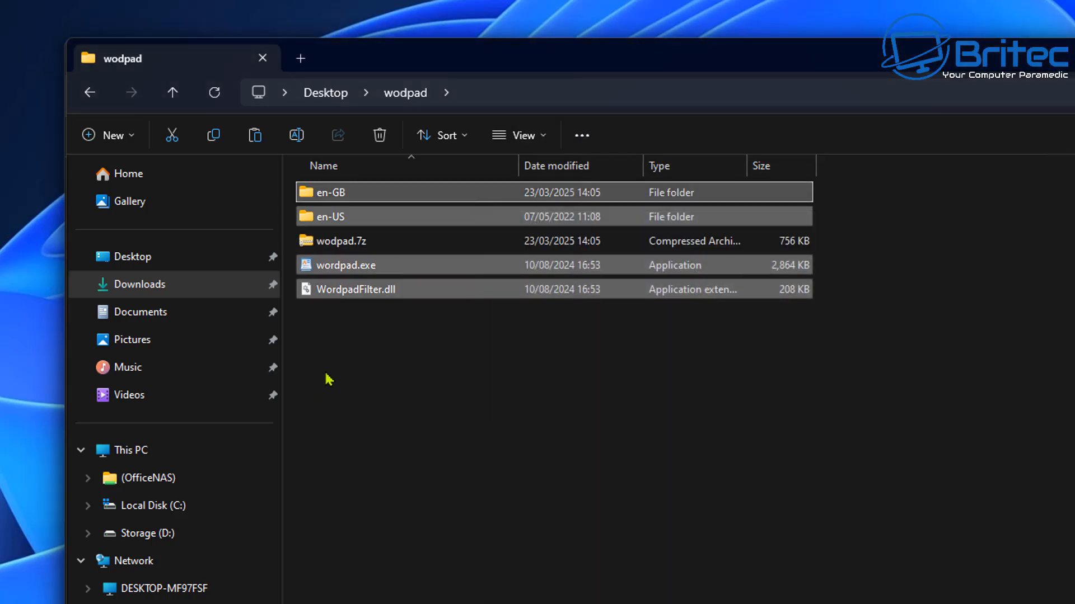
left_click(341, 241)
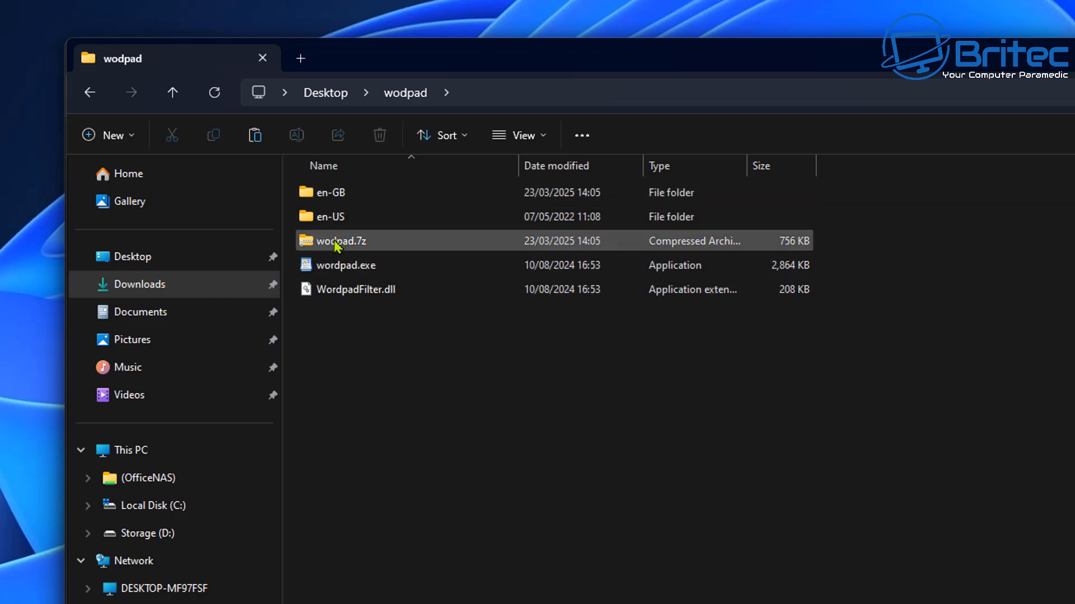
left_click(339, 240)
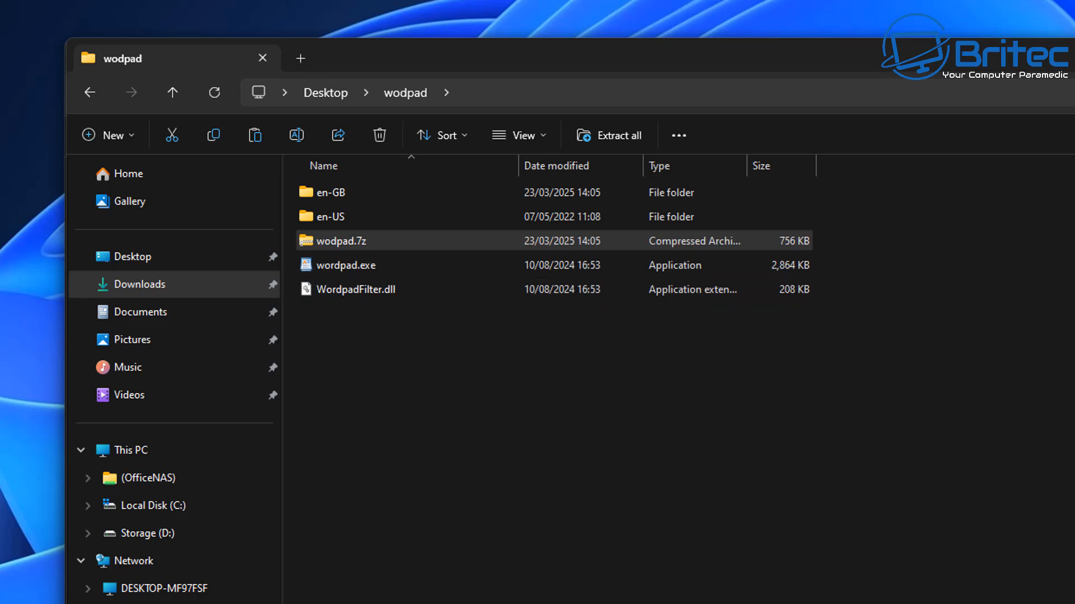
left_click(261, 58)
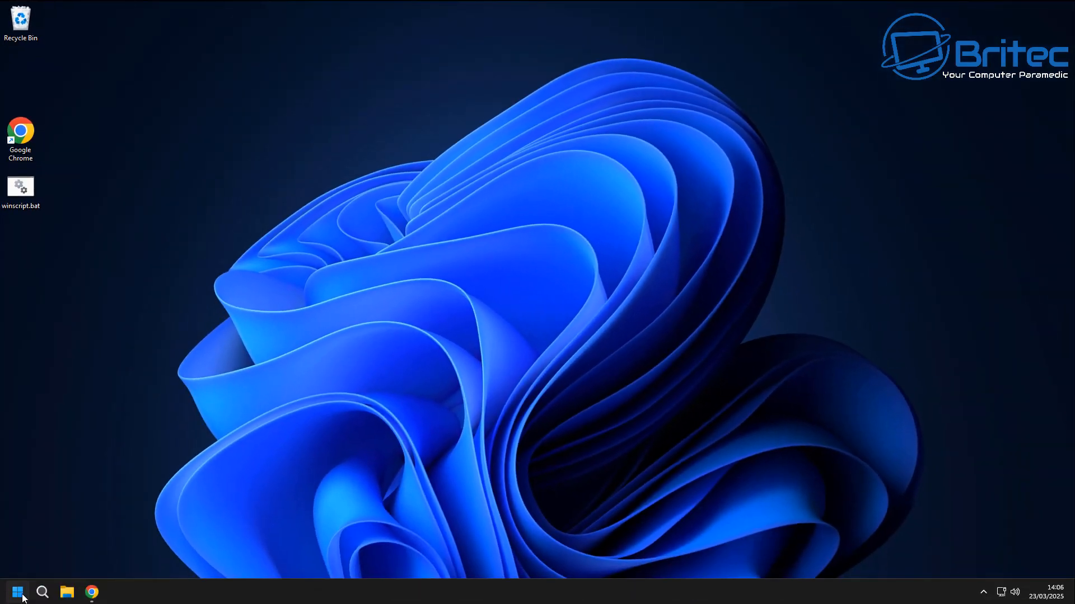
left_click(16, 591)
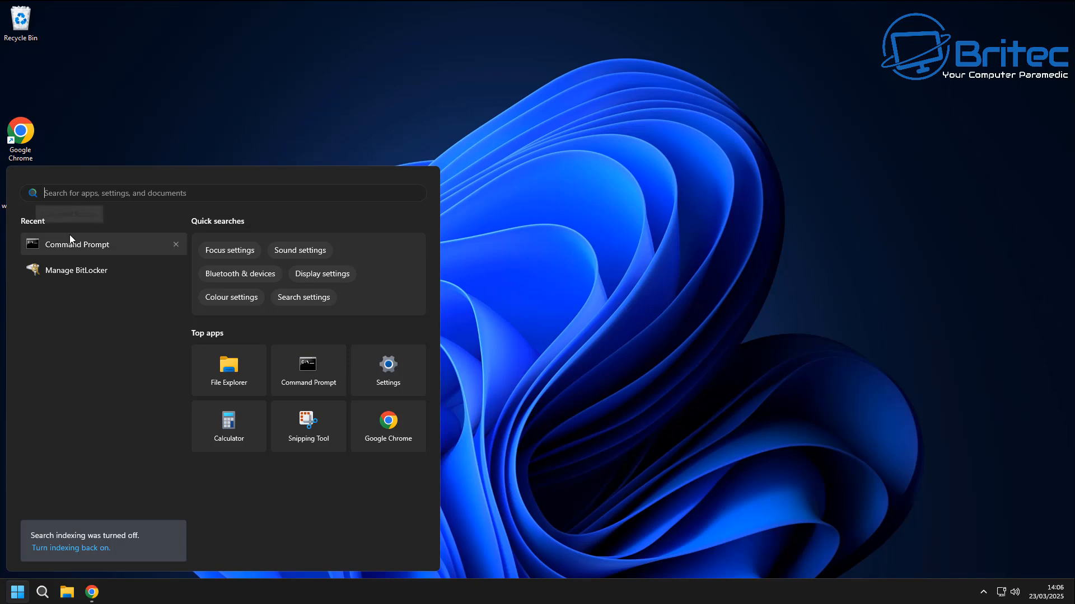
type("winver")
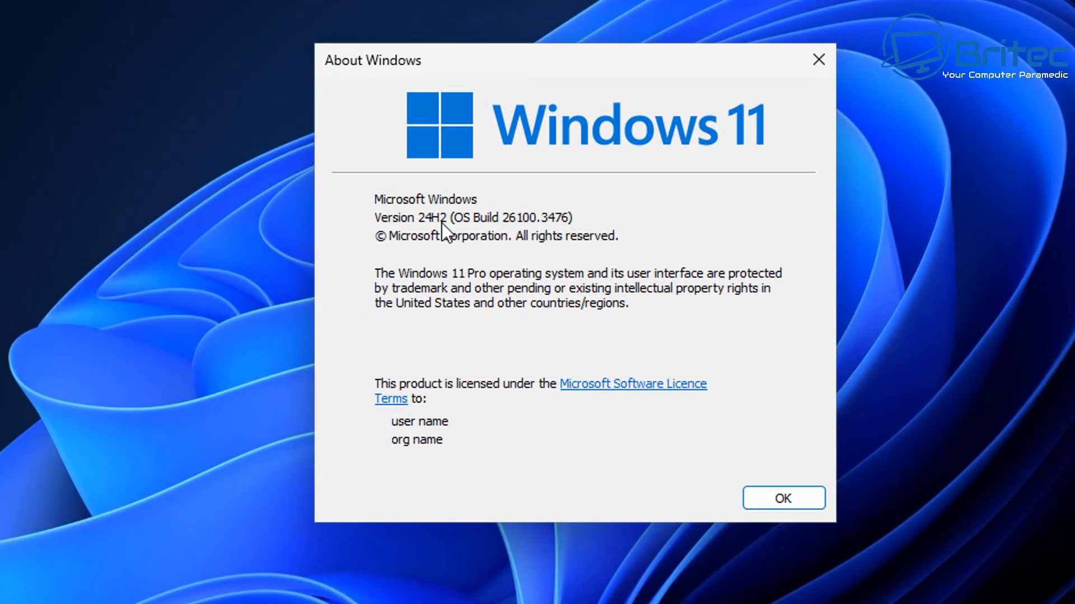
left_click(782, 499)
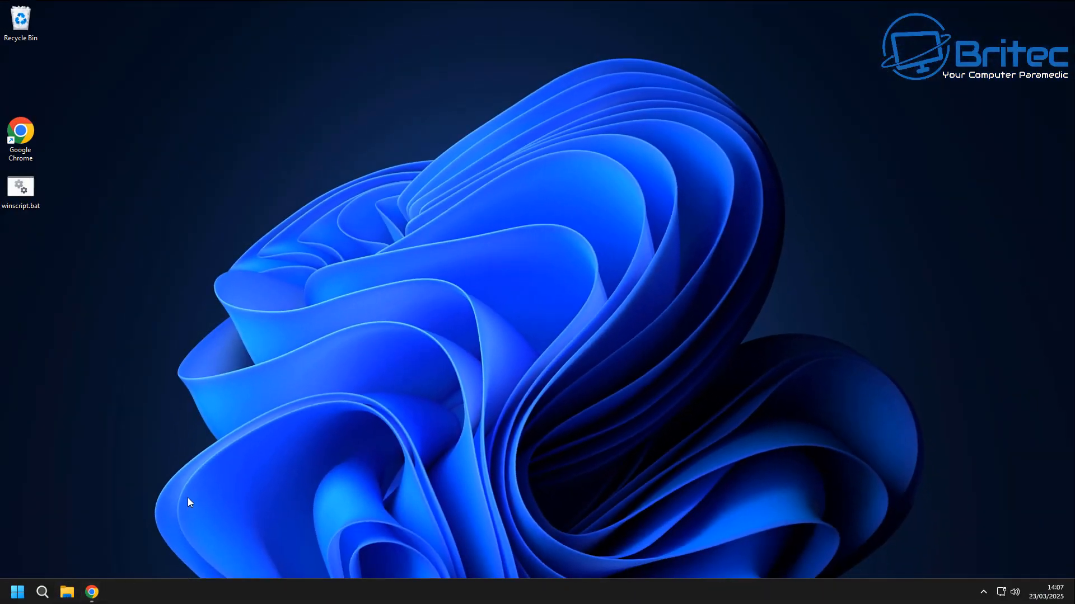
left_click(66, 591)
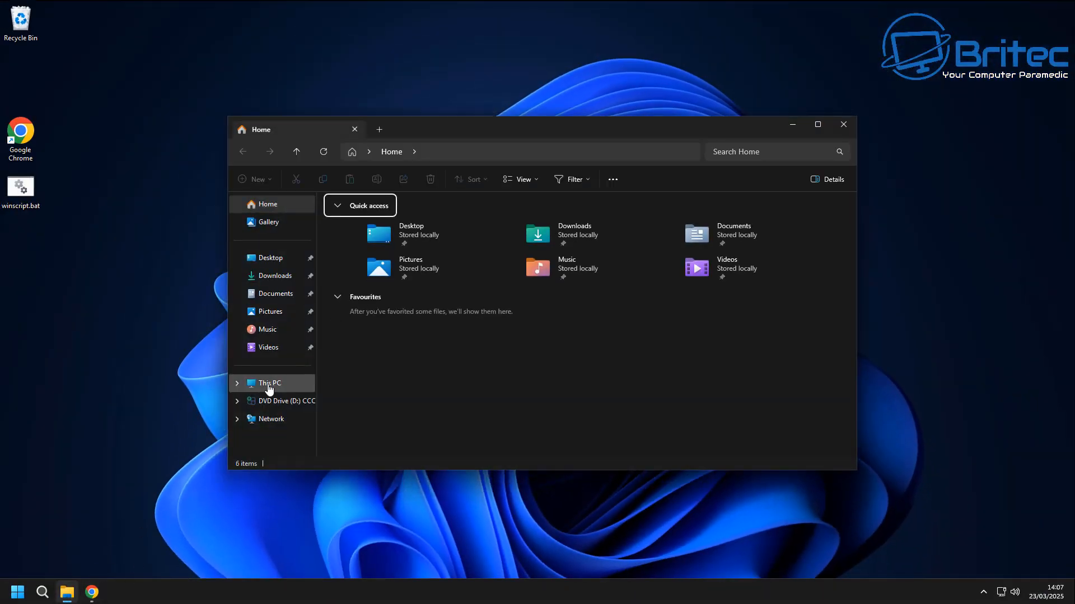
left_click(269, 382)
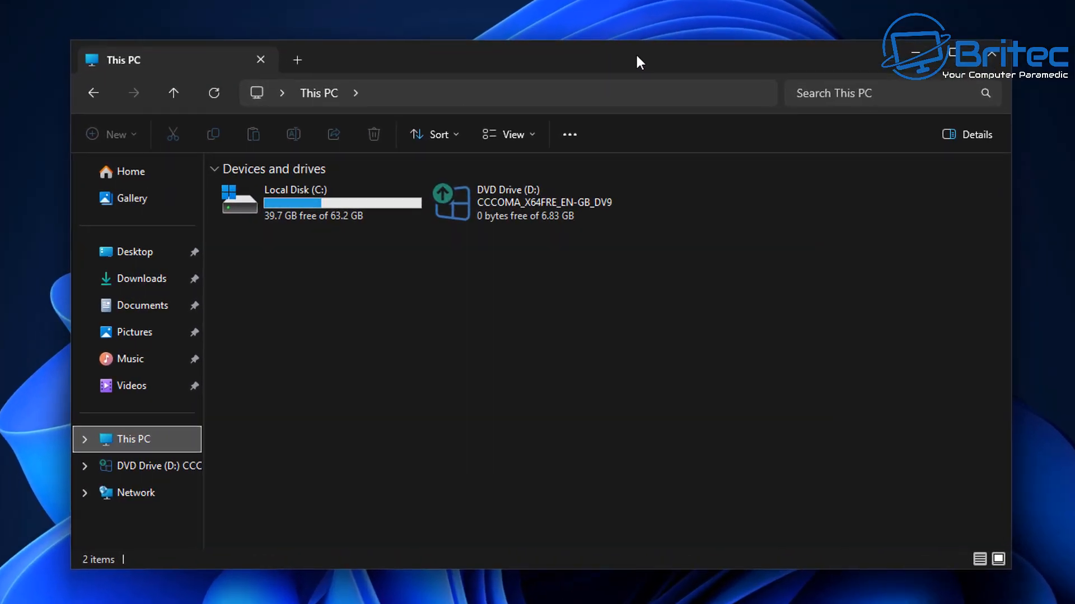
double_click(295, 201)
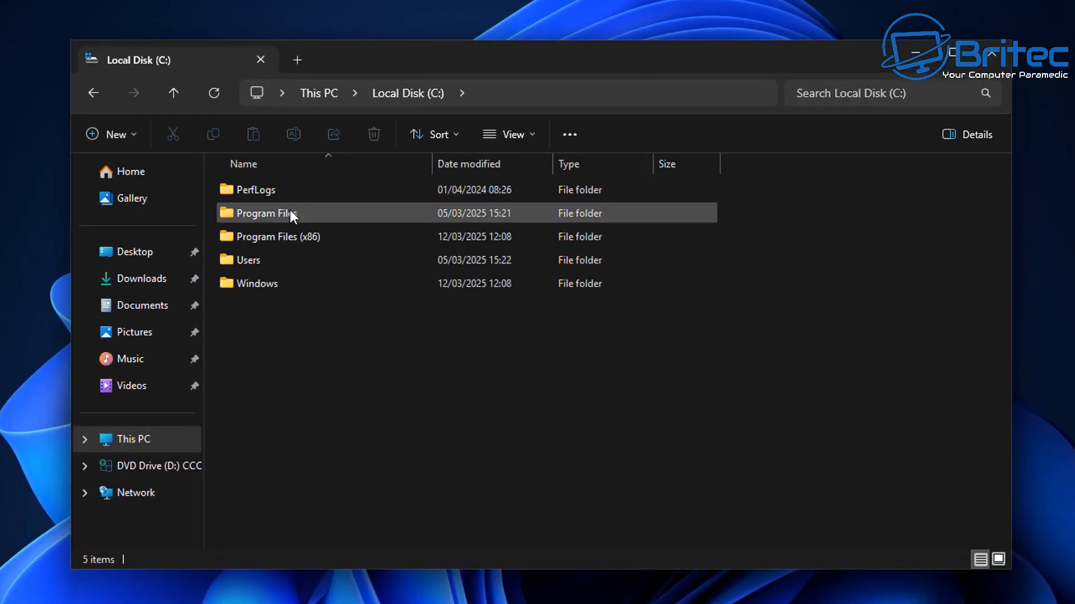
double_click(263, 213)
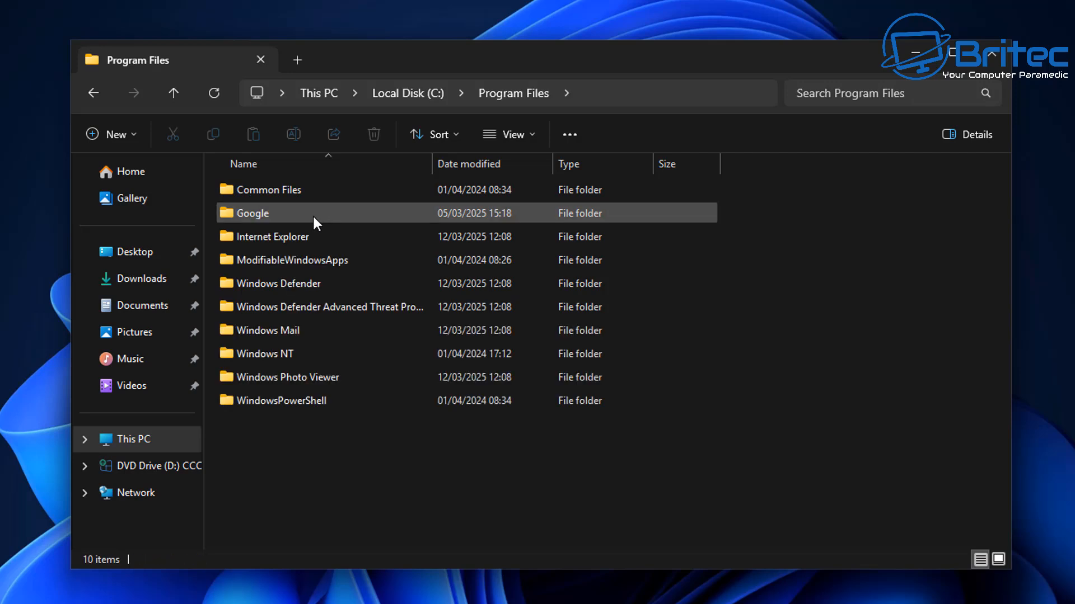
double_click(263, 353)
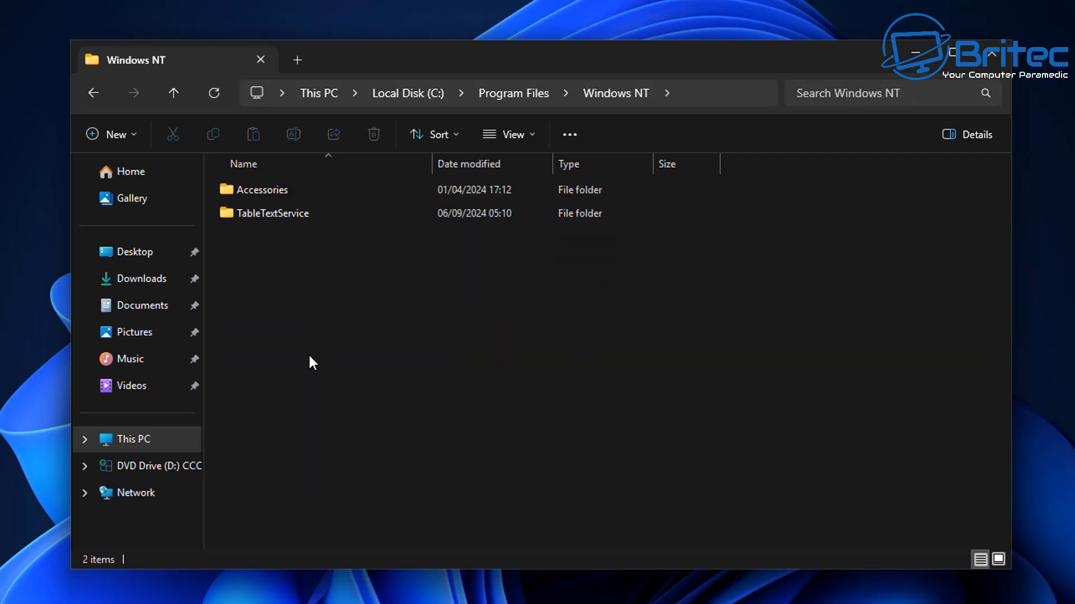
double_click(263, 190)
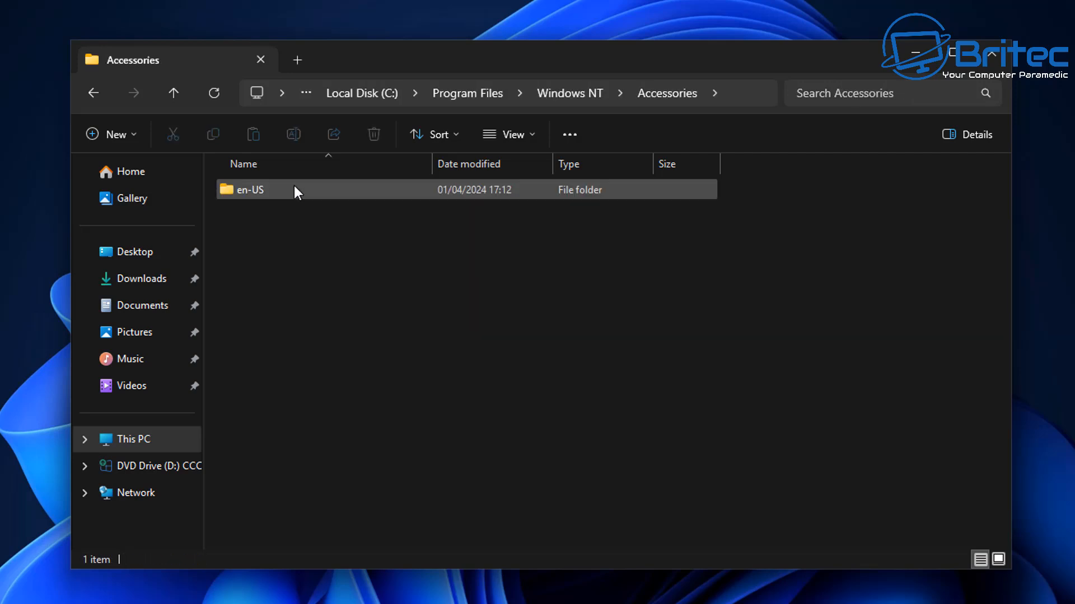
double_click(251, 190)
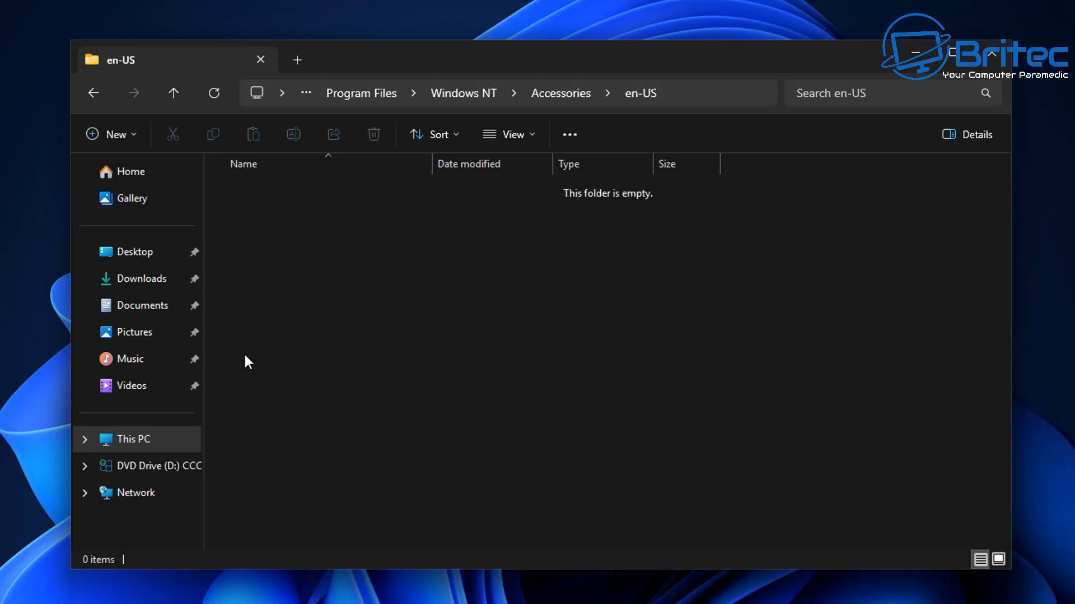
left_click(94, 93)
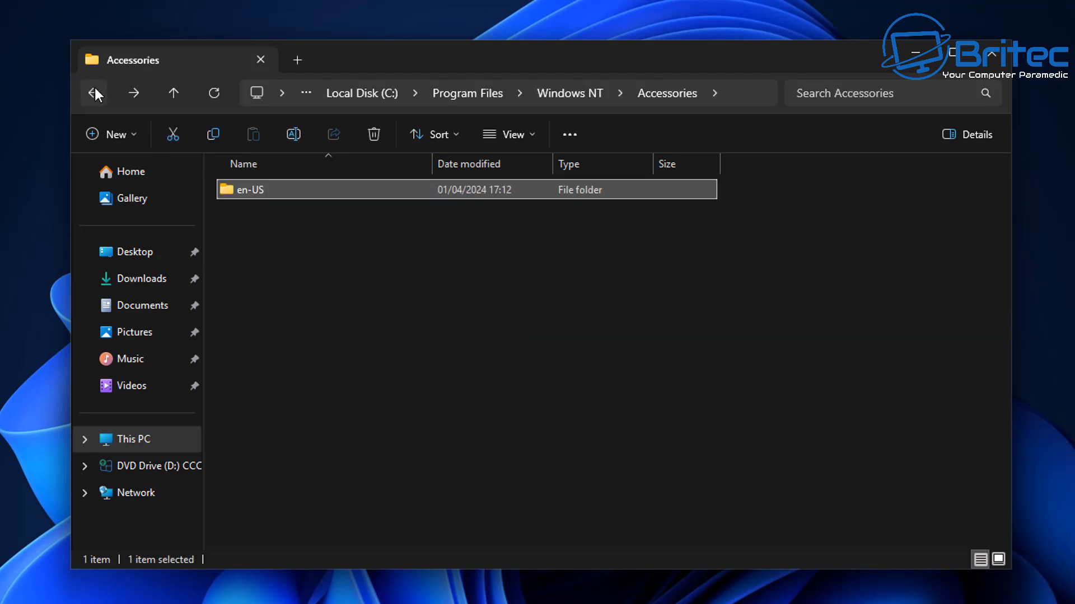
left_click(94, 92)
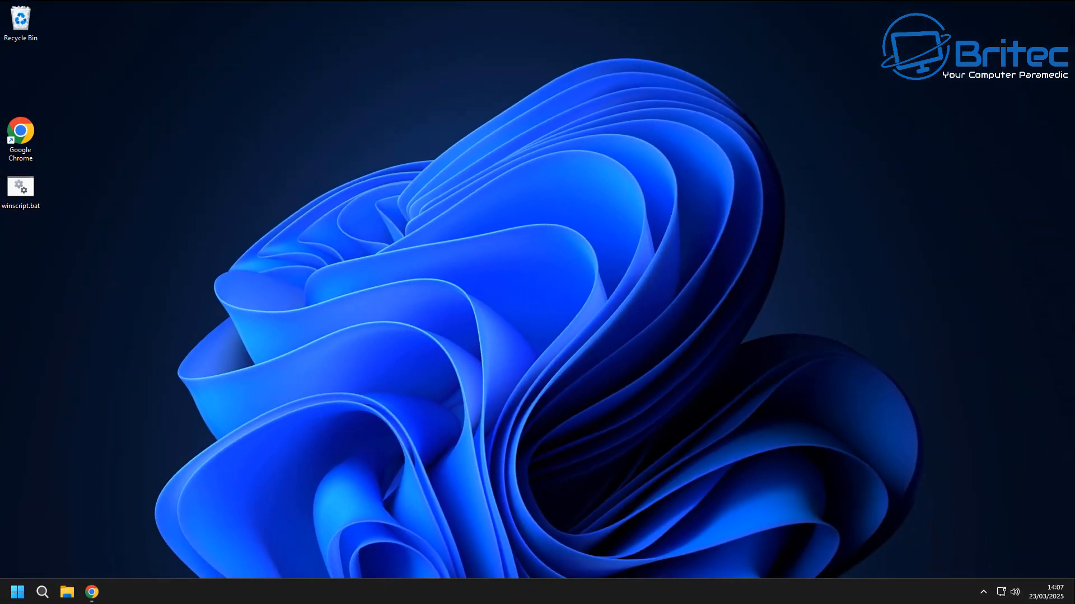
Step: Paste a copy of wodpad.7z onto the desktop and drag it to the centre
right_click(486, 196)
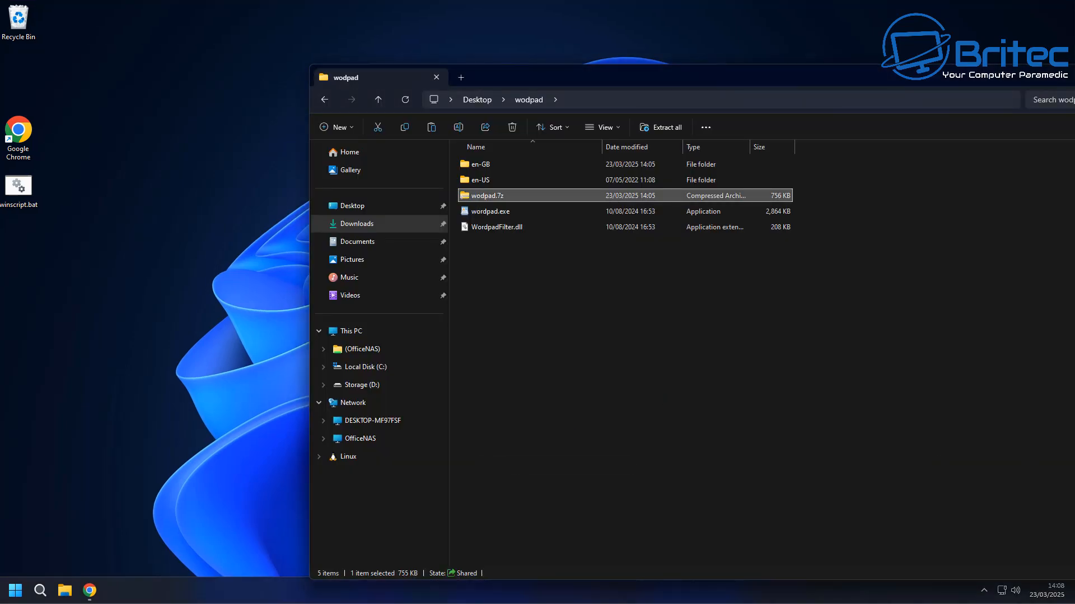
left_click(434, 76)
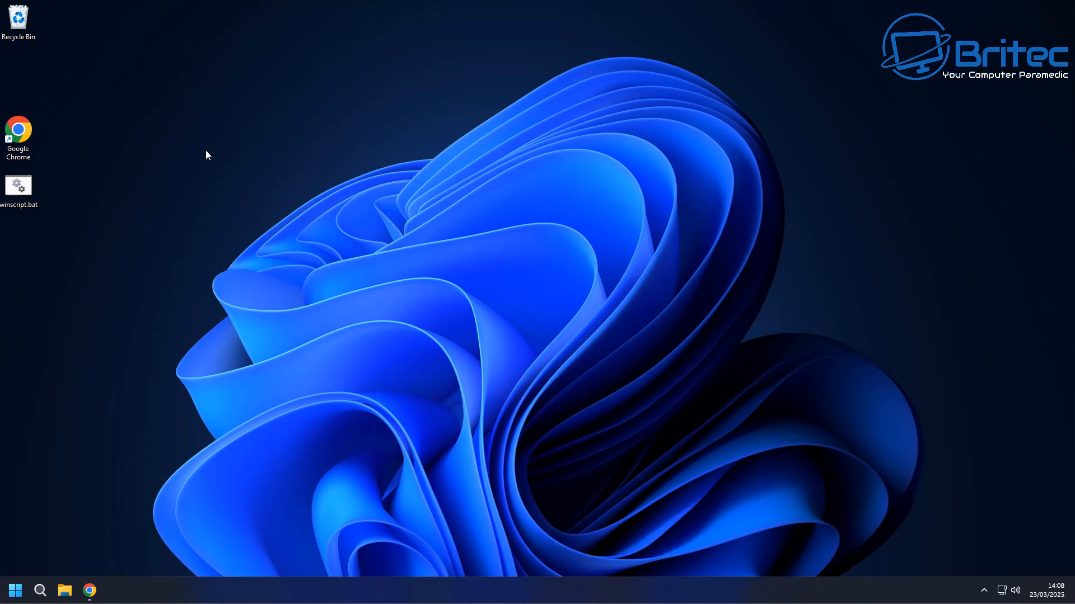
right_click(208, 155)
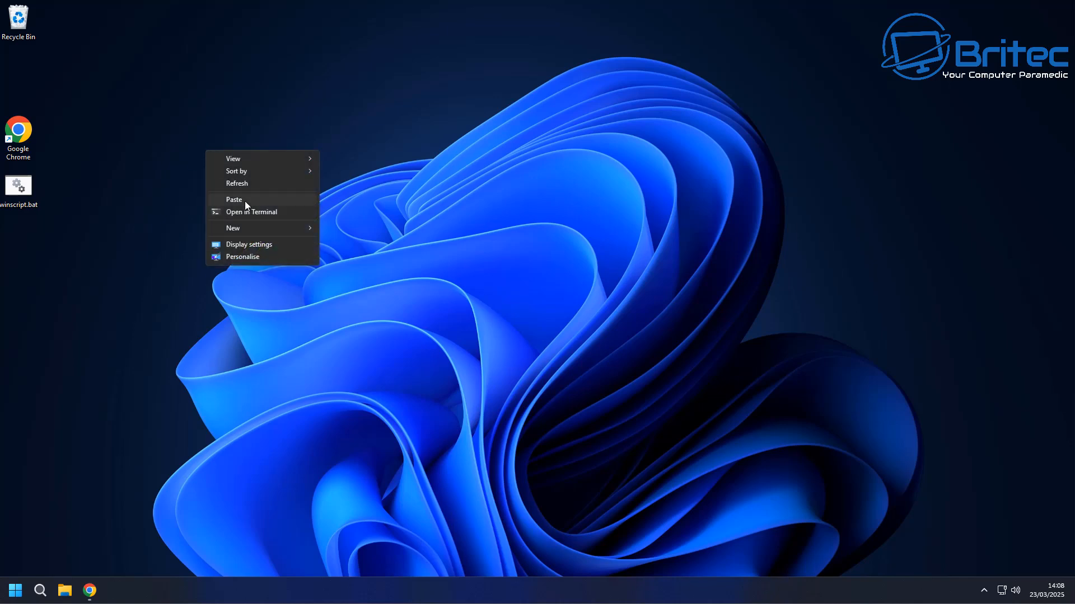
left_click(234, 199)
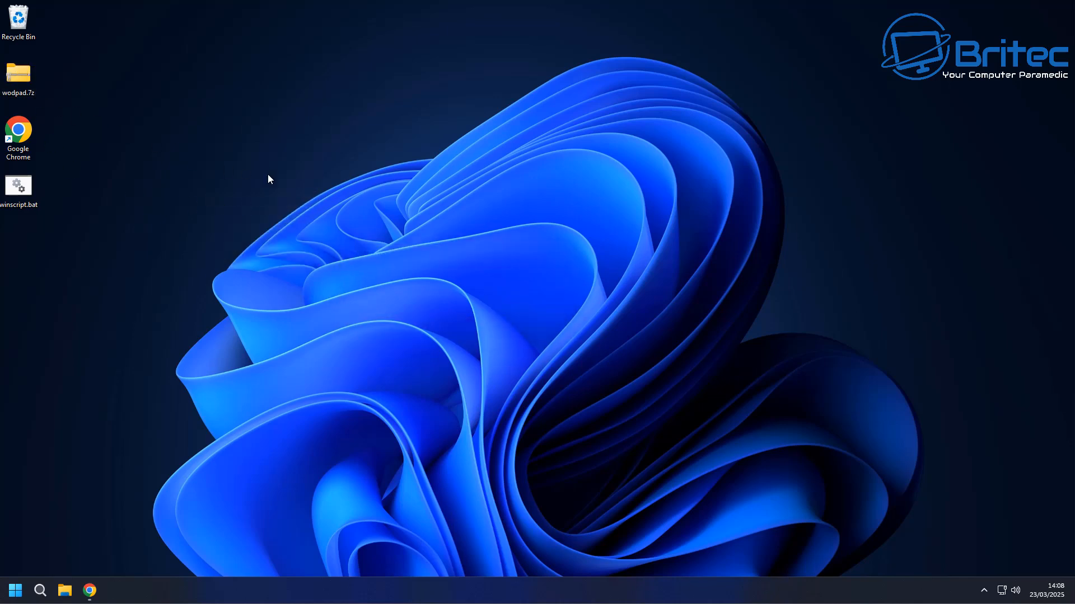
left_click_drag(18, 74, 449, 247)
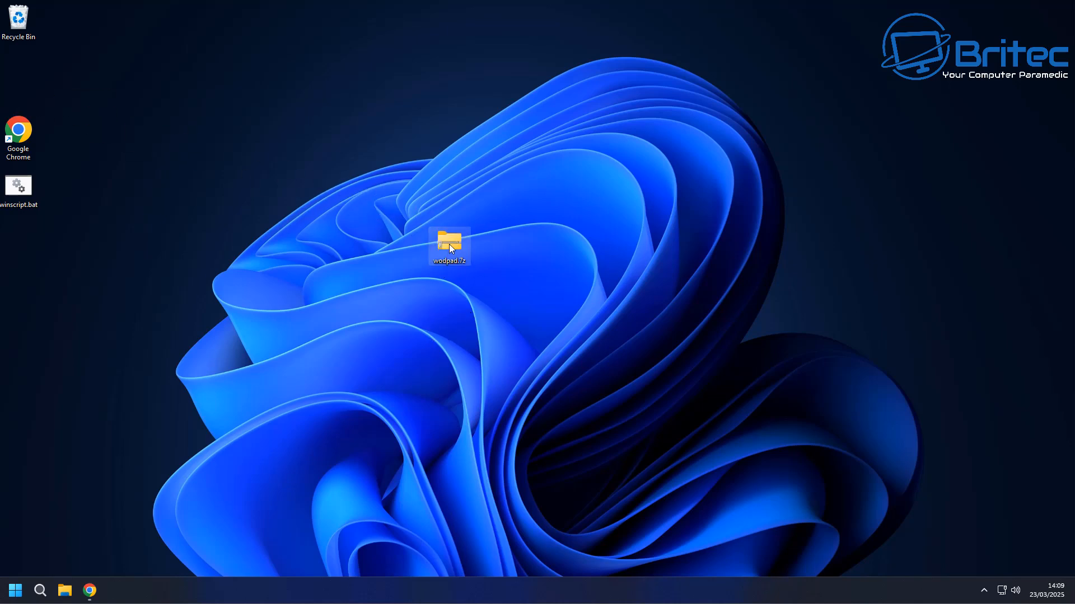
right_click(449, 245)
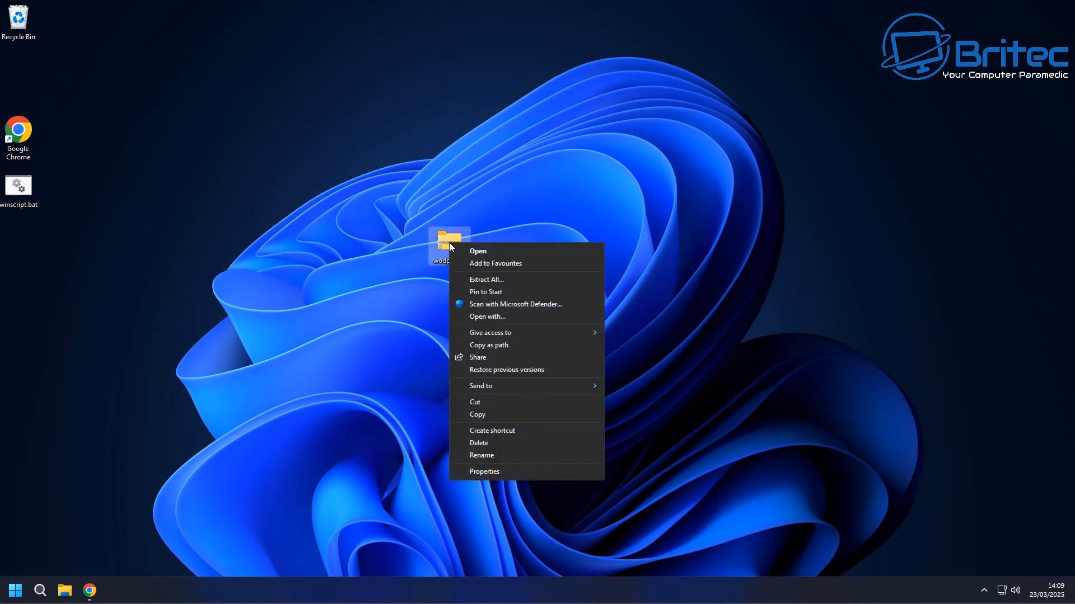
mouse_move(456, 246)
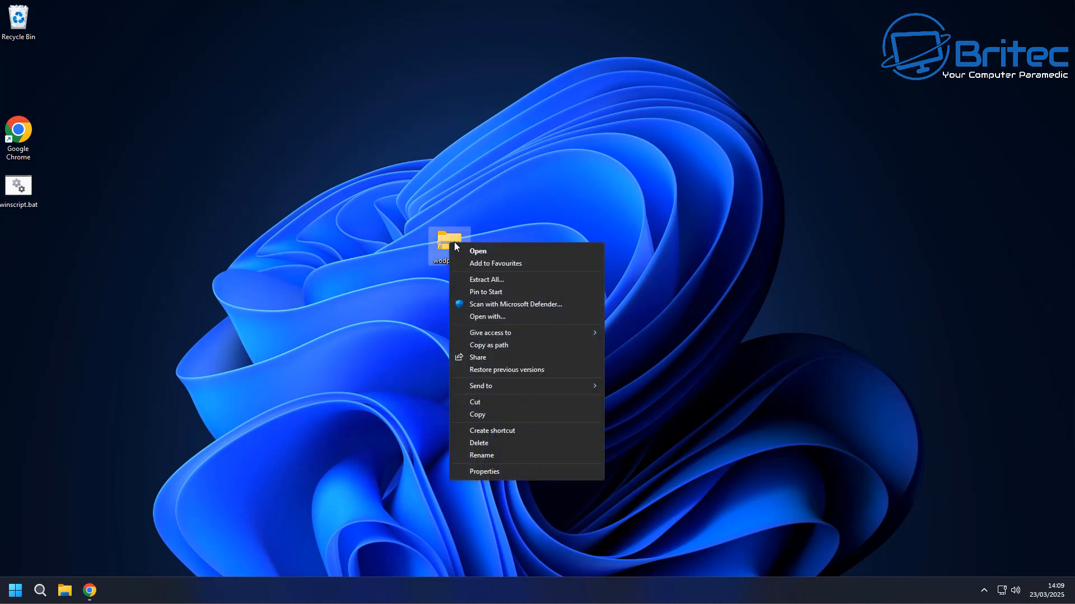
mouse_move(486, 251)
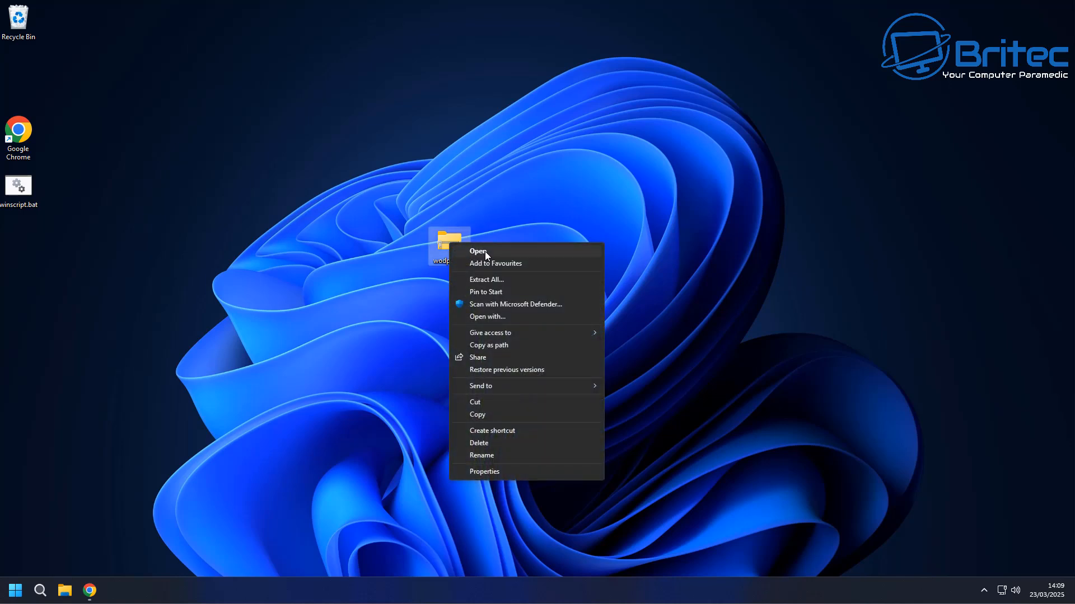
Step: Open wodpad.7z and copy en-GB, en-US, wordpad.exe and WordpadFilter.dll
left_click(477, 251)
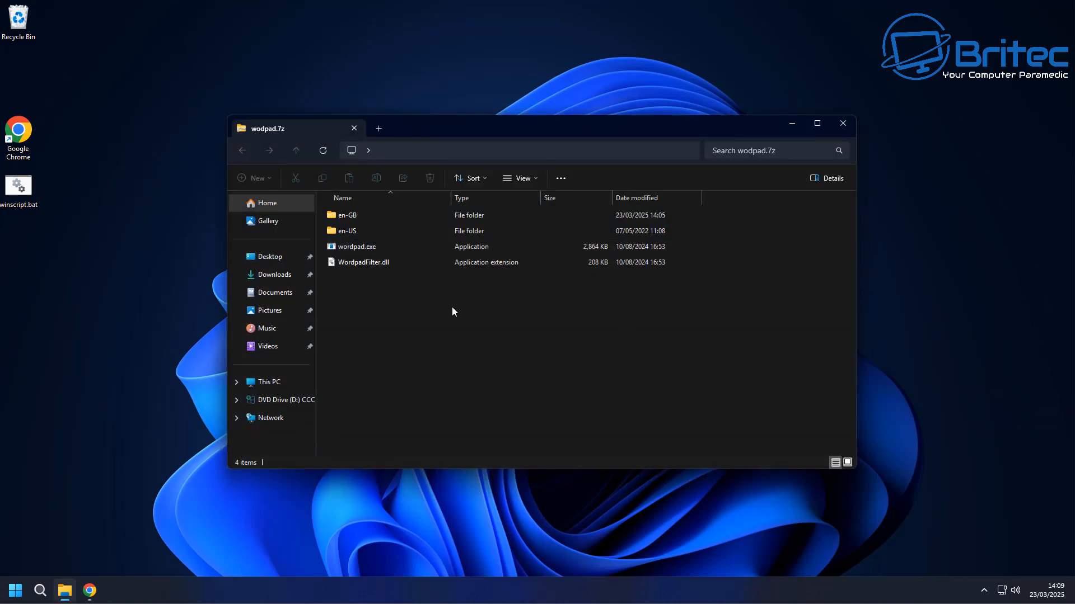
key("ctrl+a")
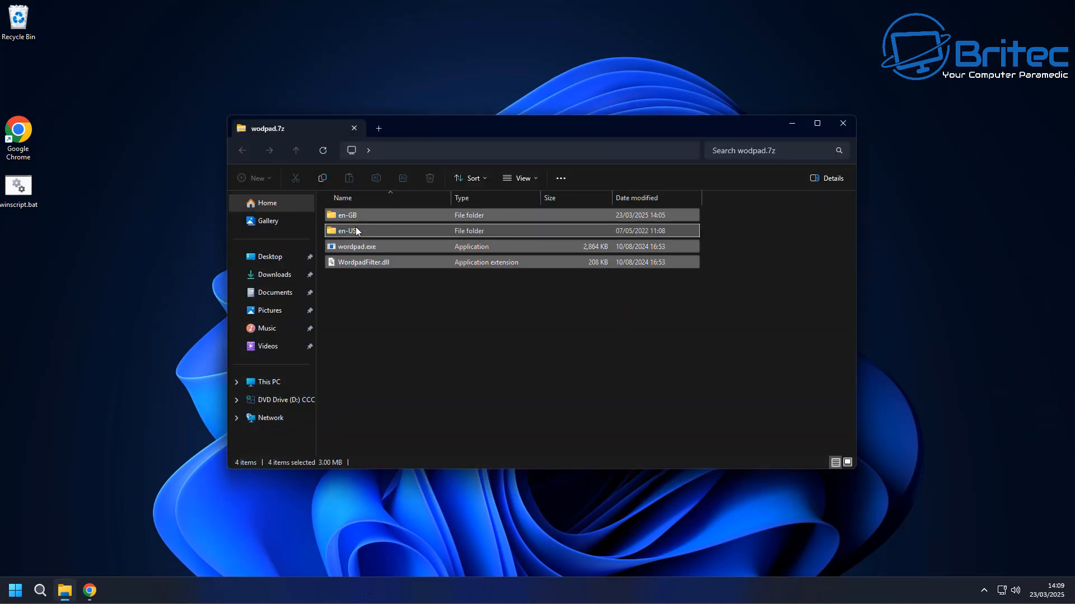
right_click(349, 230)
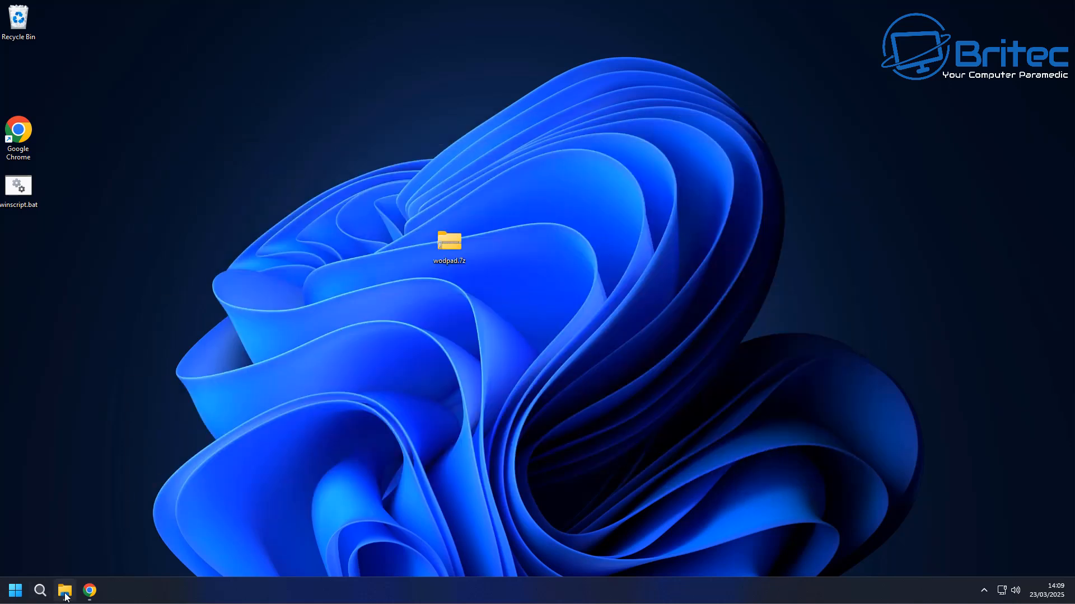
Step: In a new Explorer window, paste the copied items into Program Files\Windows NT\Accessories
right_click(65, 590)
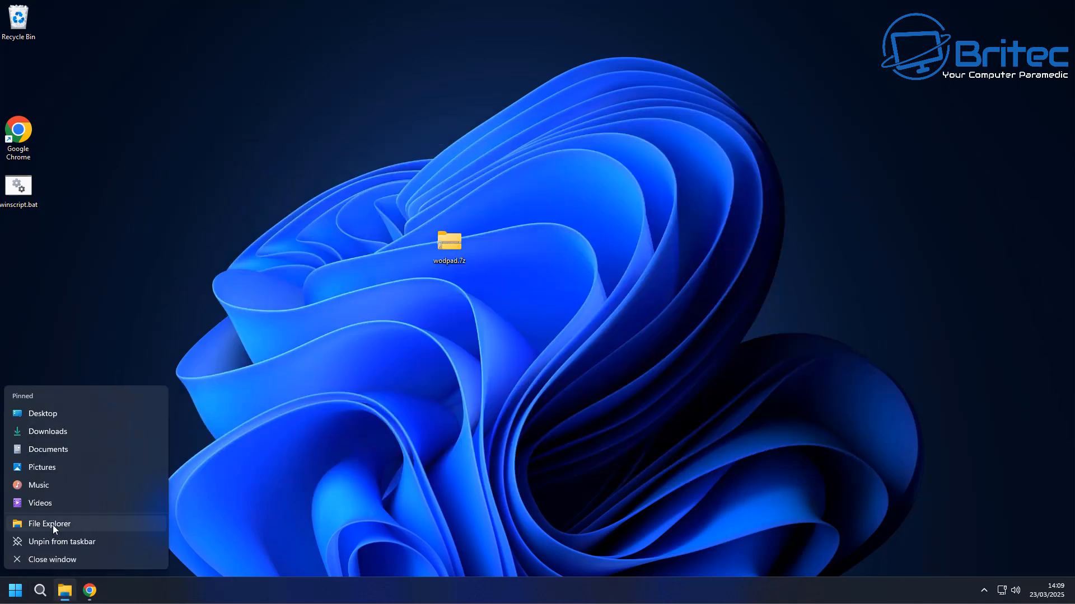
left_click(49, 524)
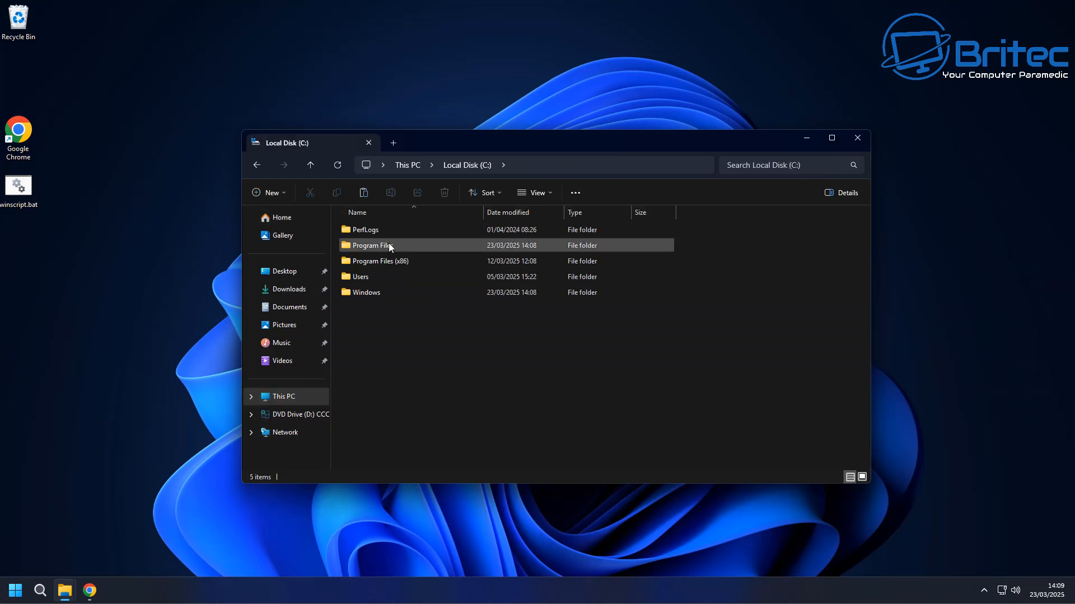
mouse_move(382, 254)
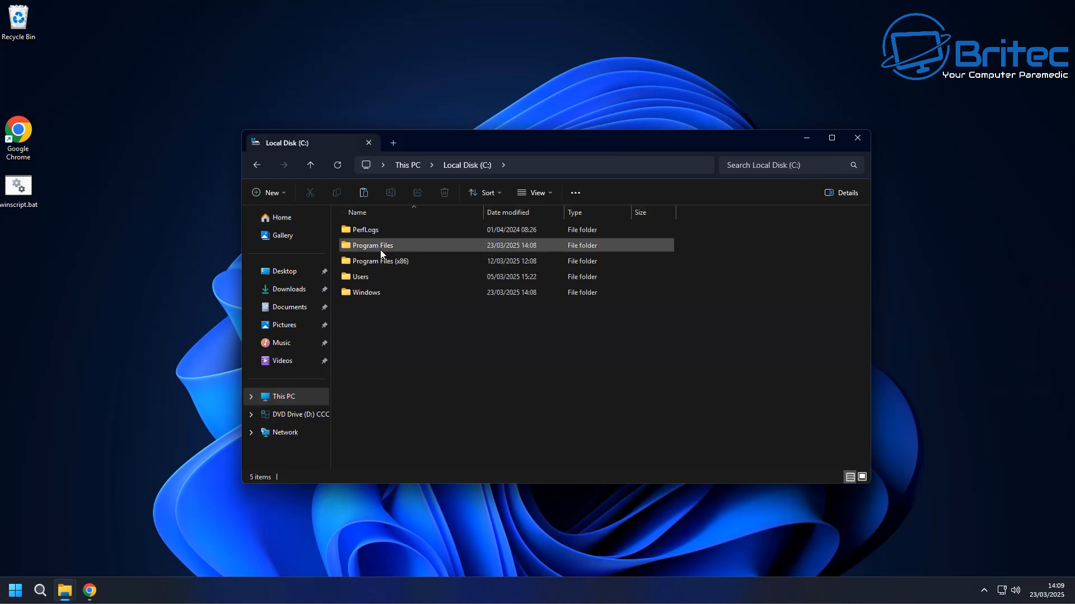
double_click(372, 244)
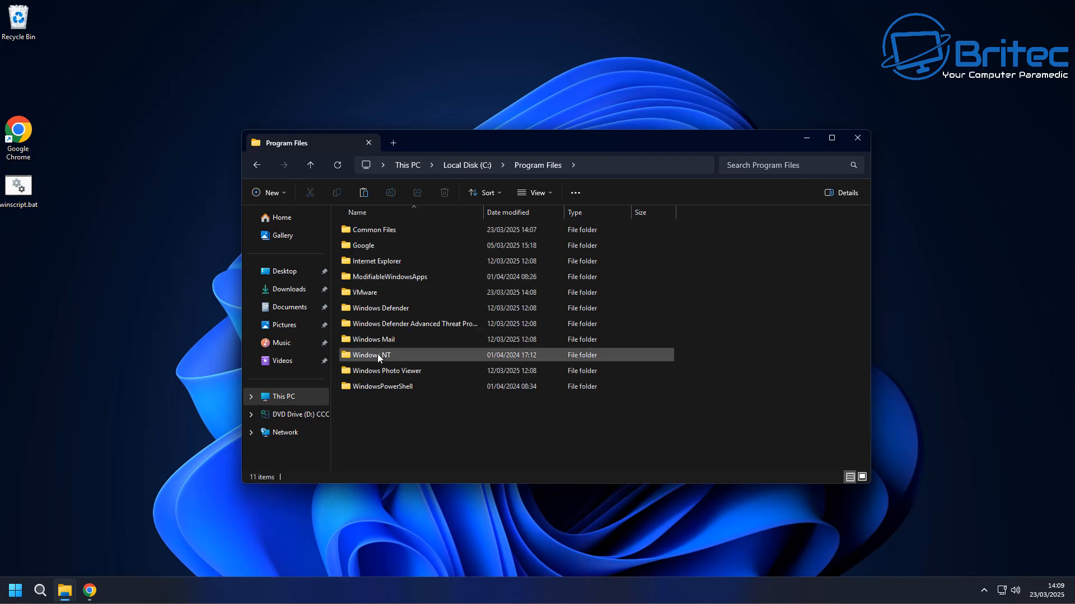
double_click(374, 355)
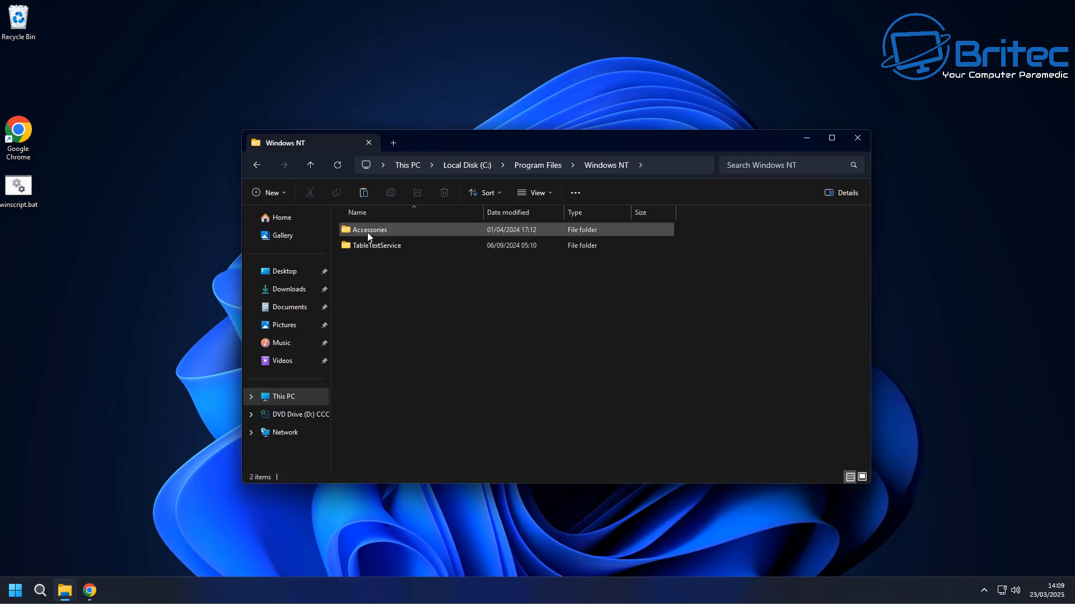
right_click(354, 265)
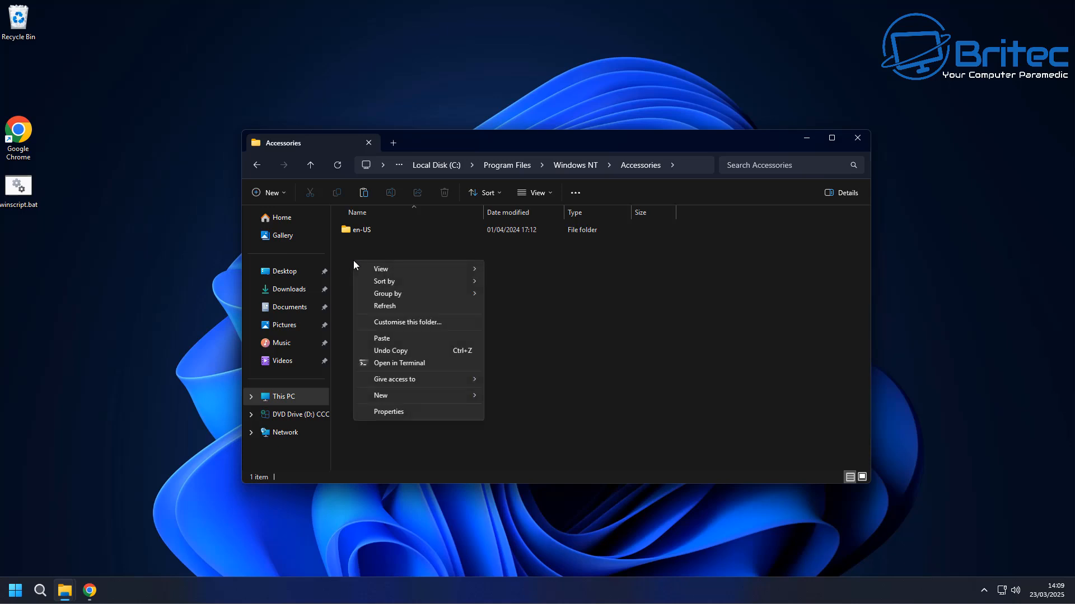
left_click(382, 338)
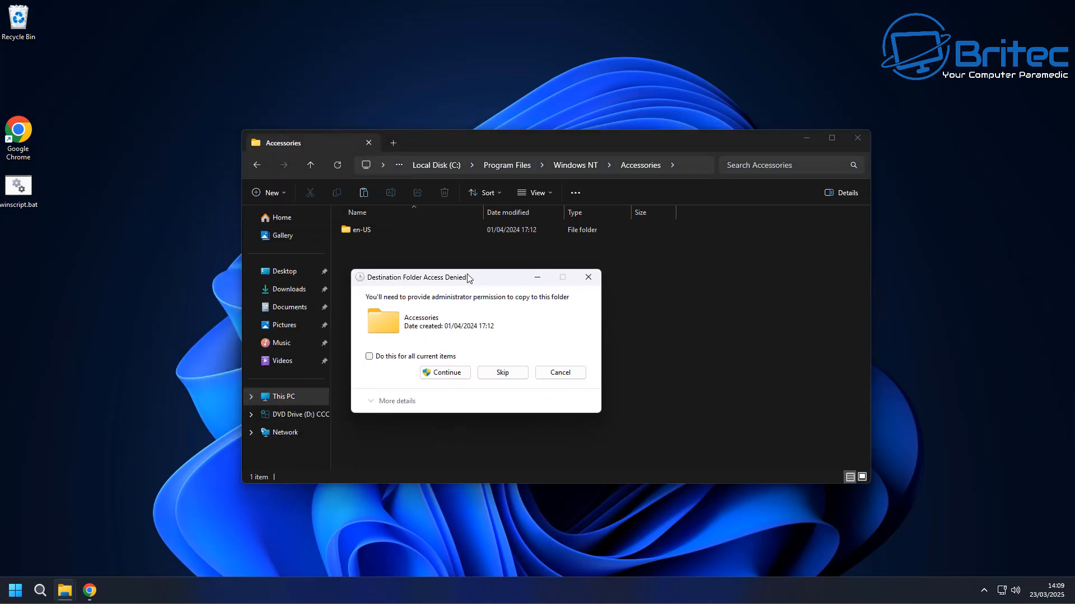
Step: Approve the Destination Folder Access Denied prompt for all current items
left_click(370, 356)
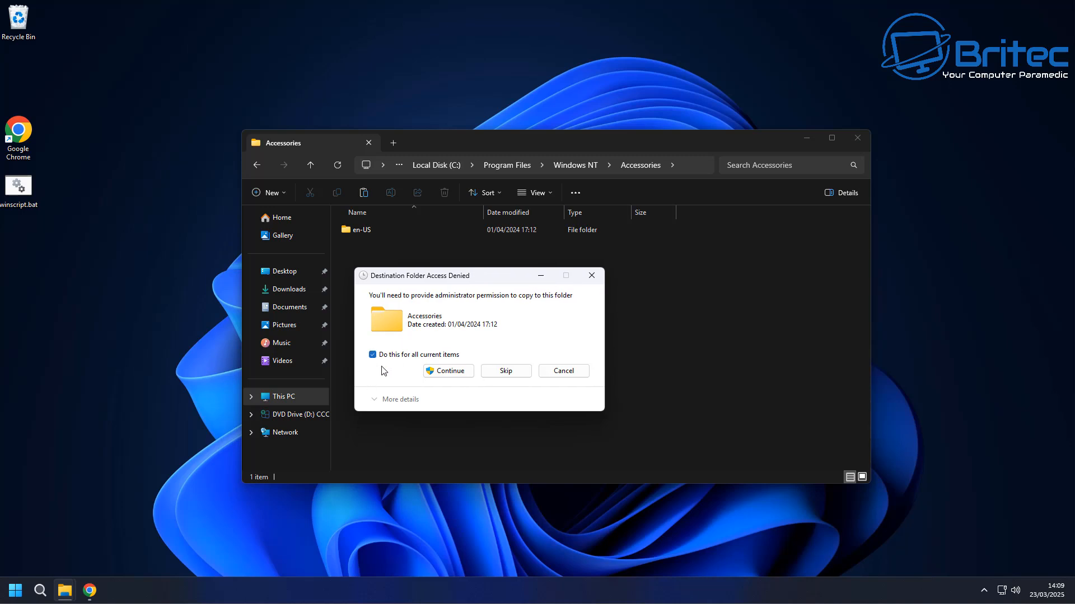
left_click(447, 371)
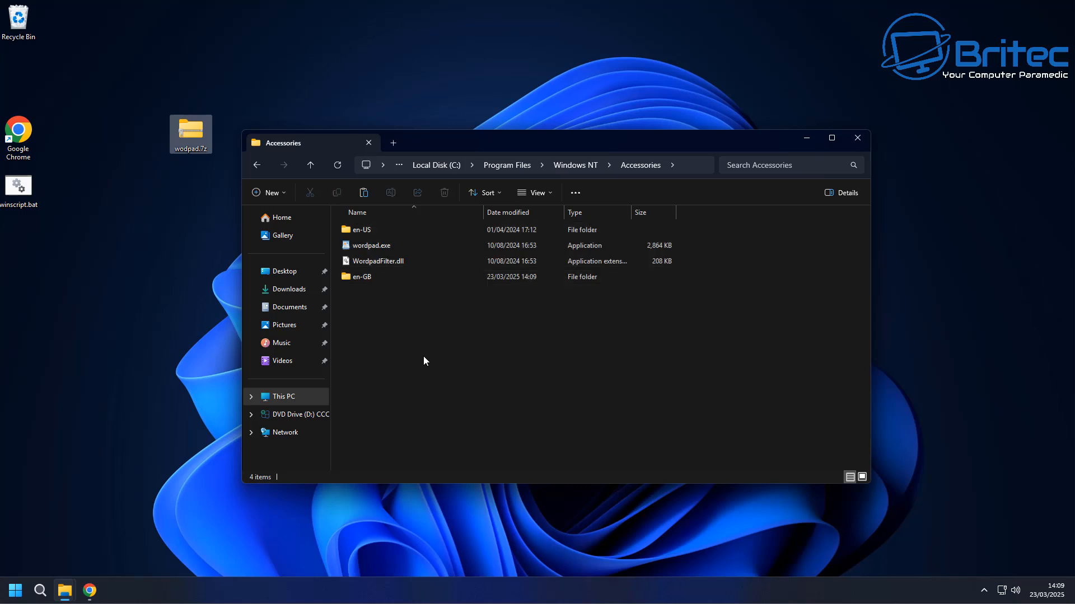
left_click(377, 261)
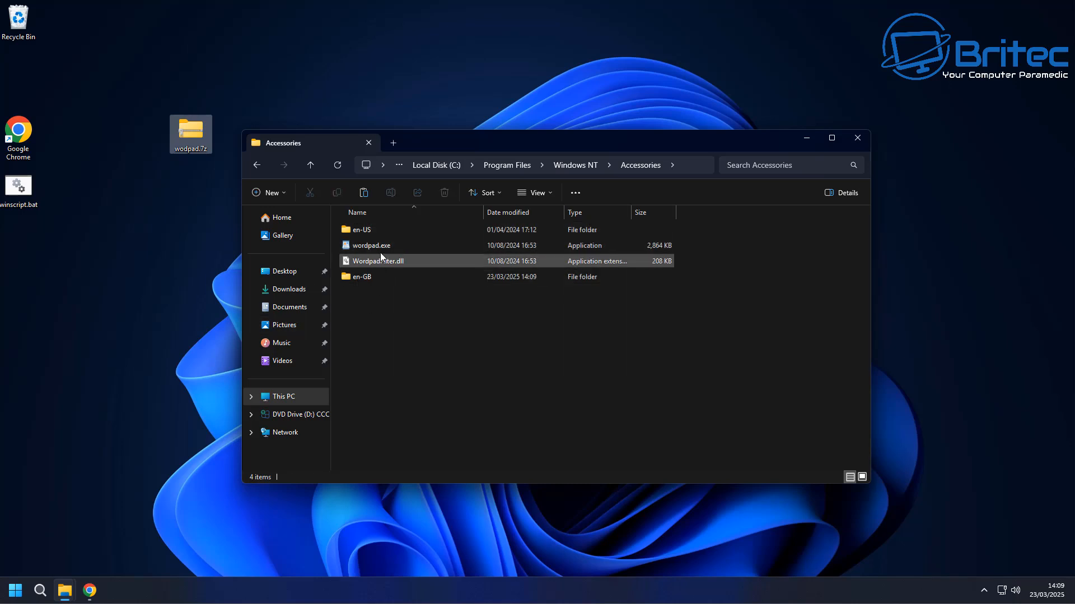
Step: Launch the restored wordpad.exe to confirm it opens, then close WordPad and Explorer
double_click(370, 245)
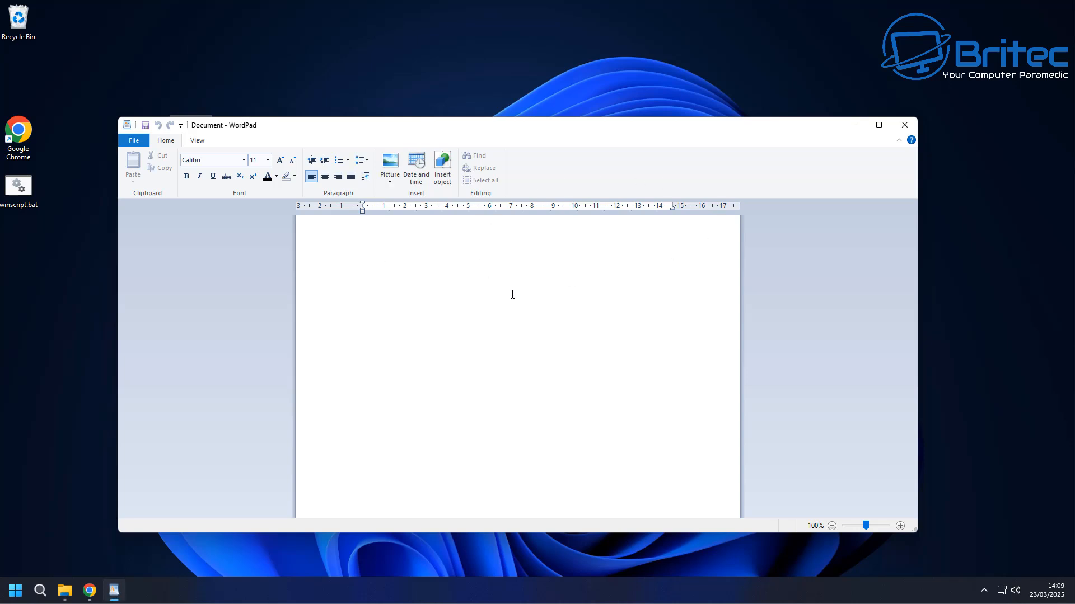
mouse_move(918, 134)
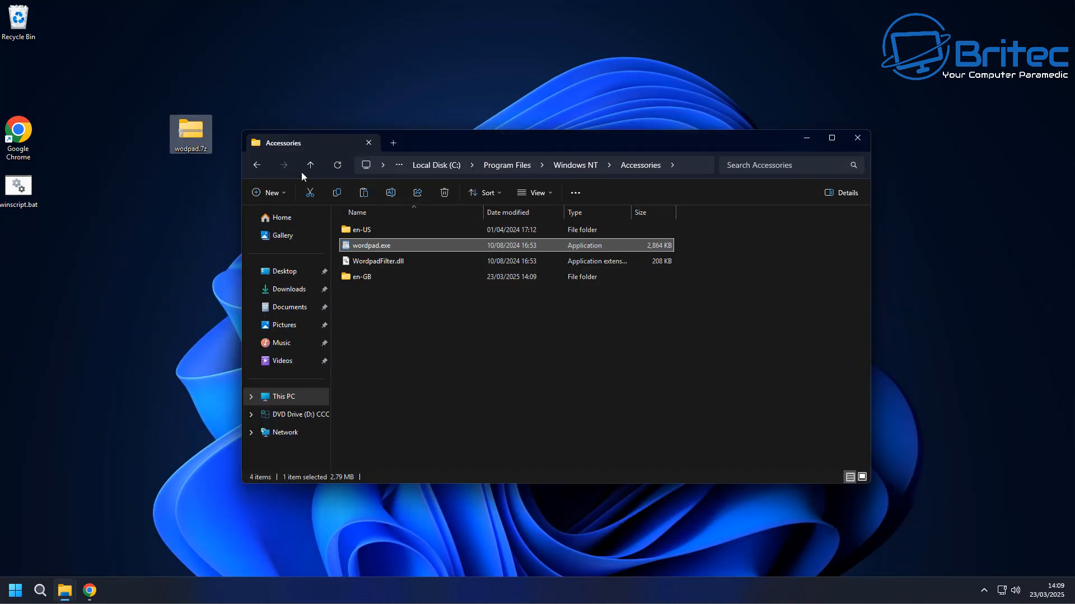
mouse_move(192, 134)
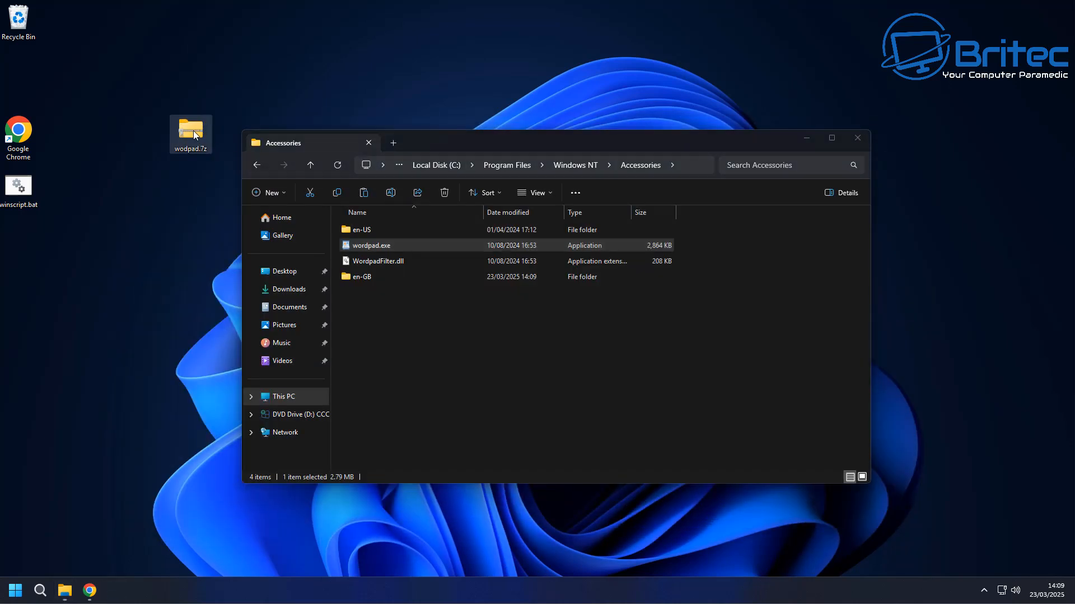
right_click(190, 131)
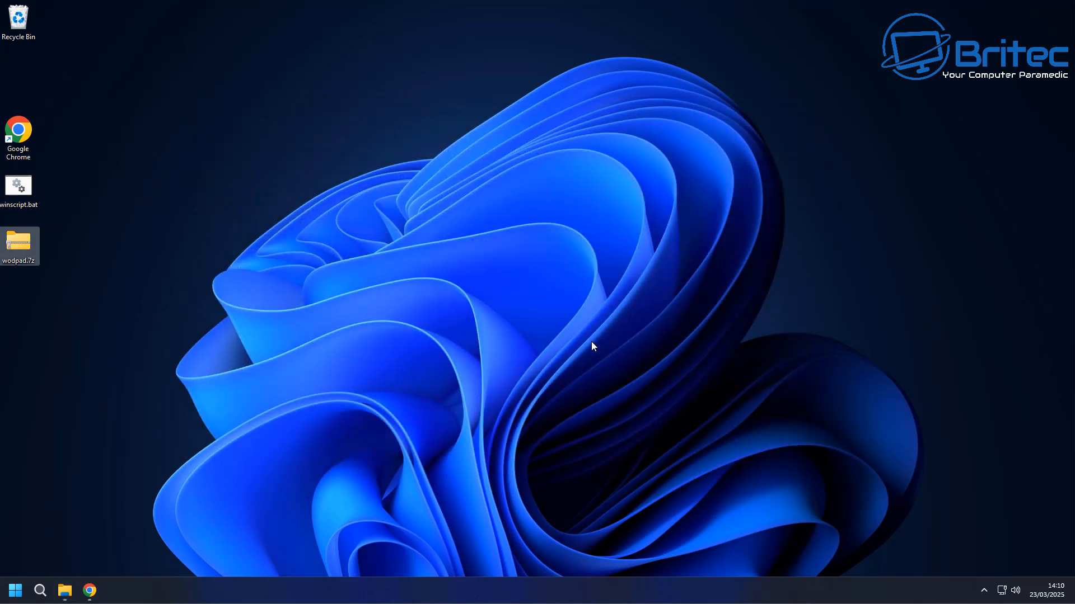
Step: Choose New > Shortcut from the desktop's context menu
right_click(453, 186)
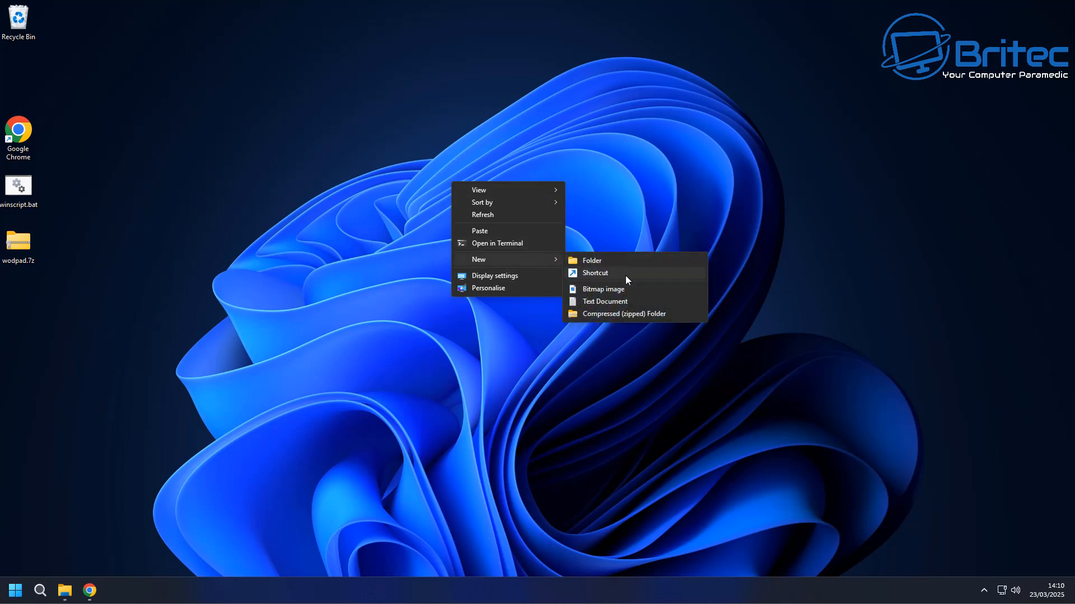
left_click(595, 272)
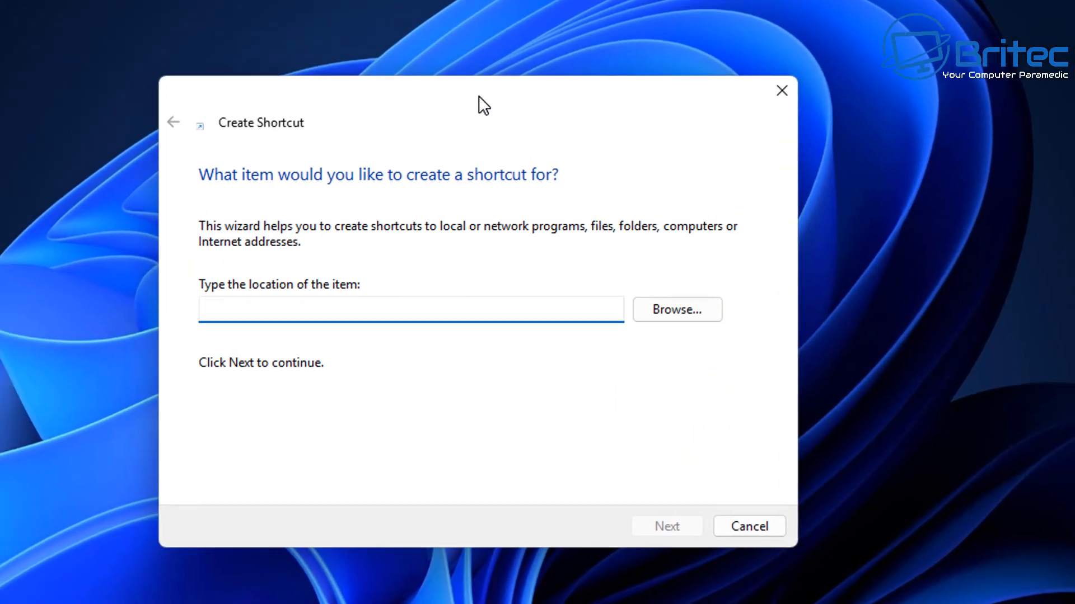
Step: Set C:\Program Files\Windows NT\Accessories\wordpad.exe as the shortcut target
left_click(675, 309)
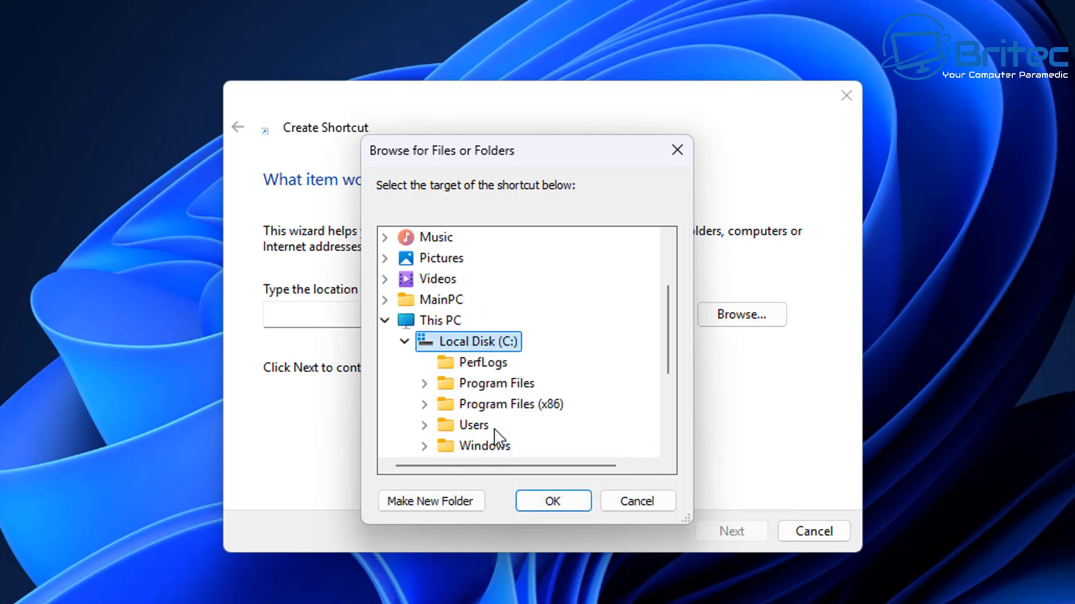
double_click(492, 383)
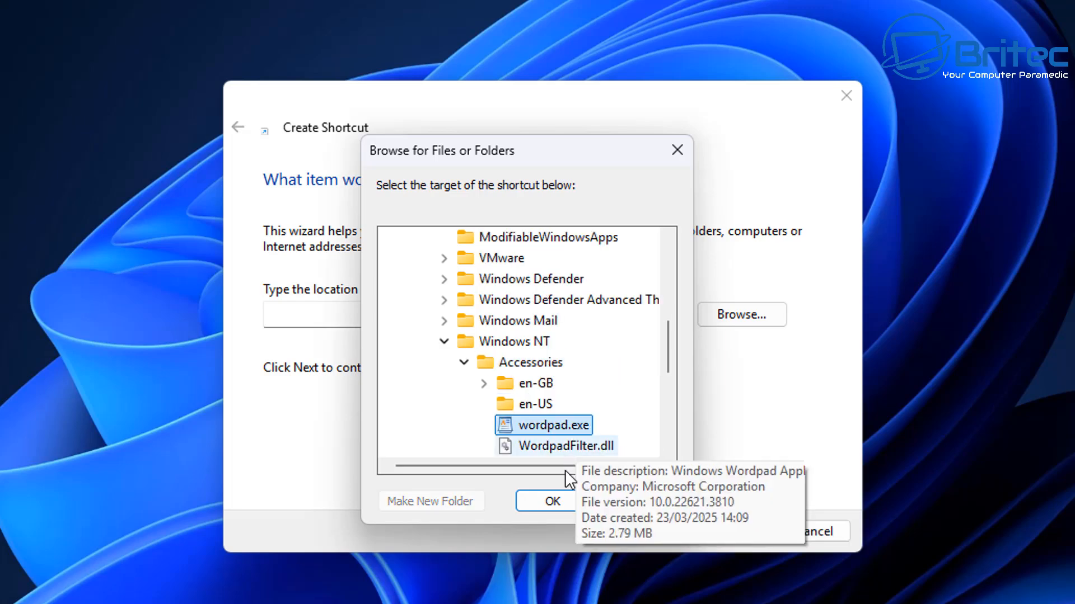
left_click(544, 501)
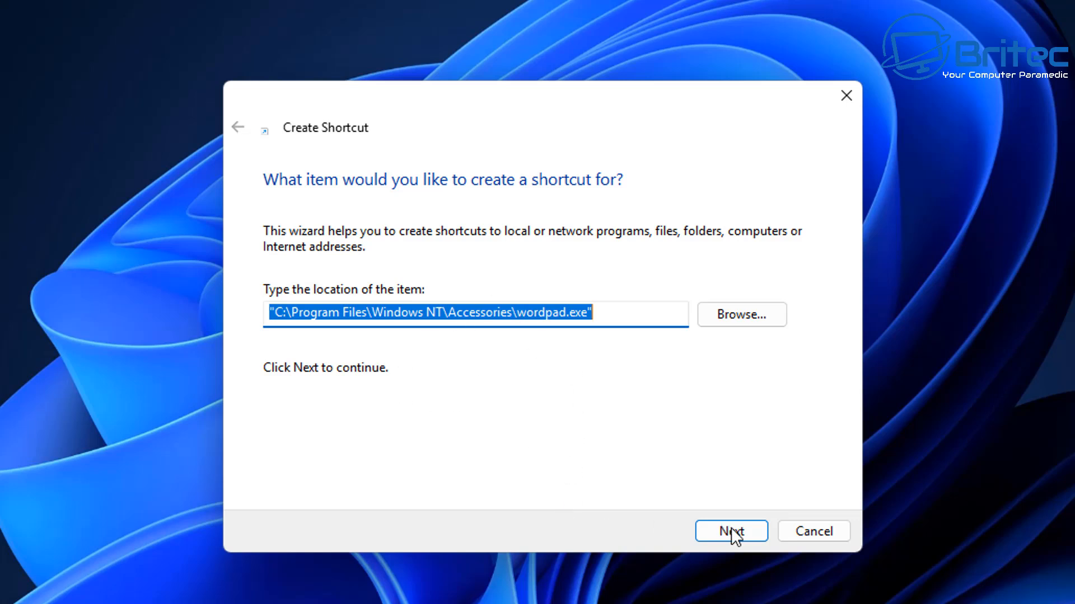
left_click(730, 531)
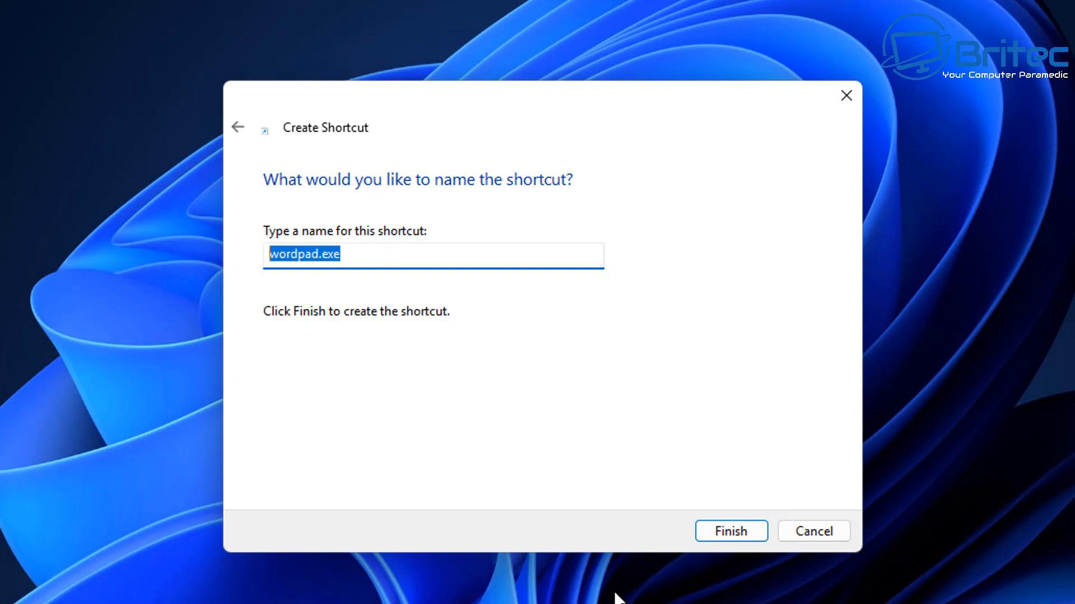
Step: Name the shortcut 'WordPad' and finish the wizard
type("Wo")
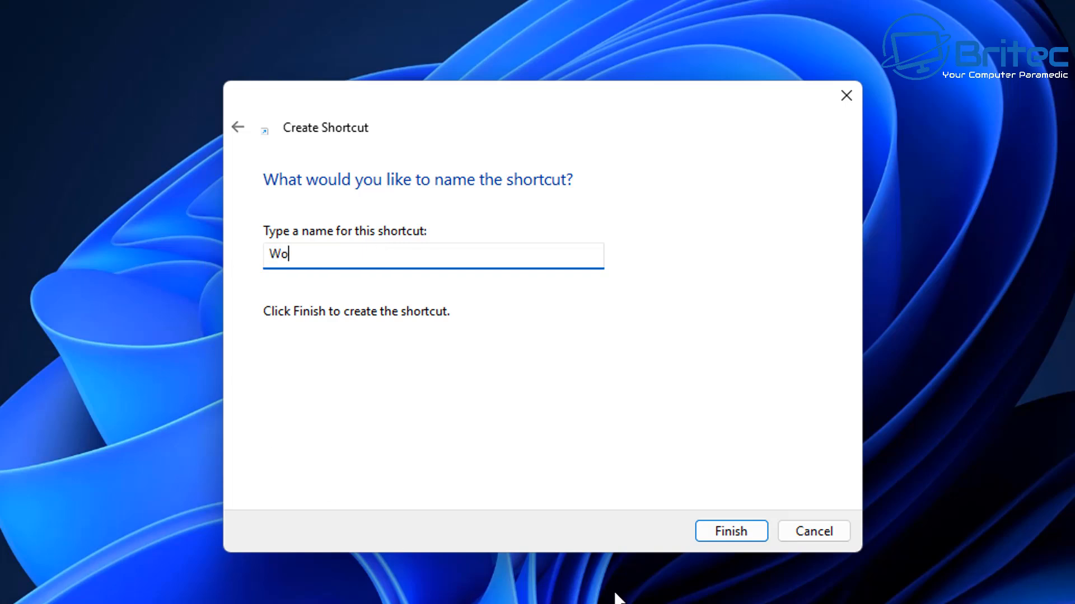
type("rdPa")
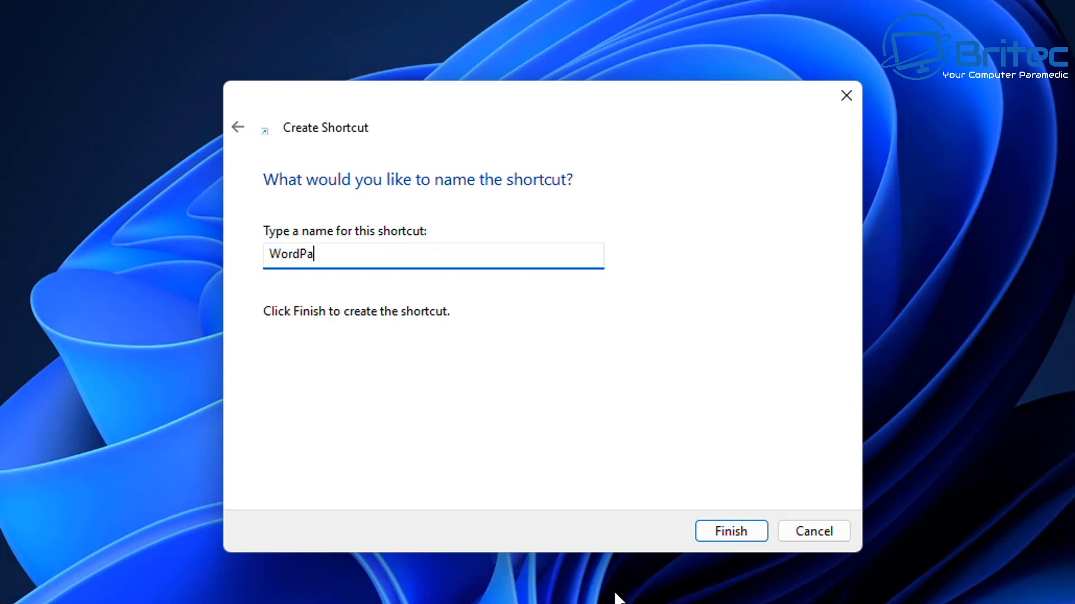
type("d")
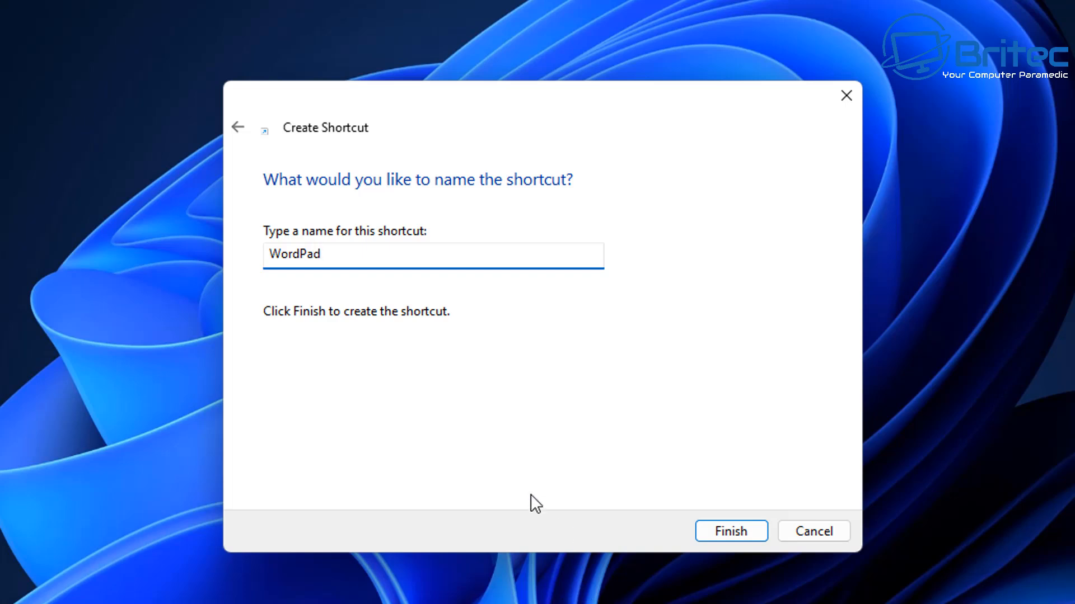
mouse_move(547, 480)
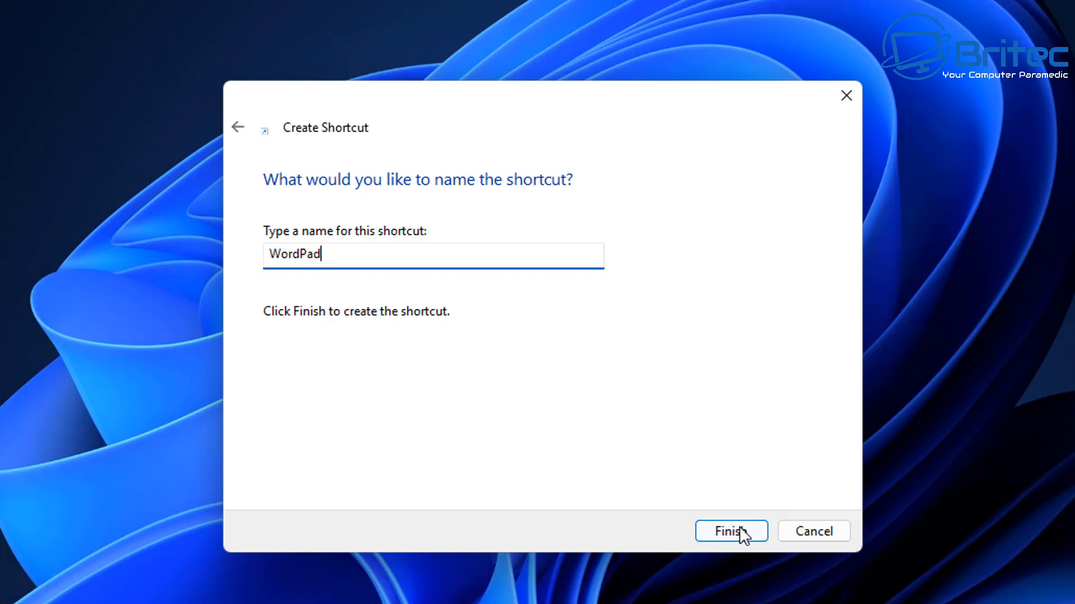
left_click(731, 531)
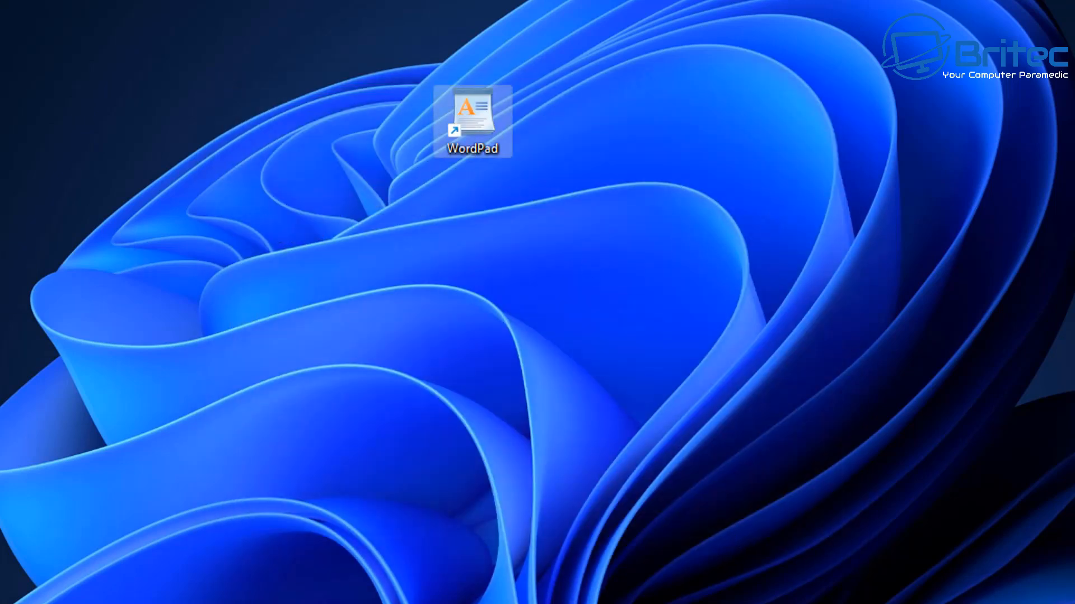
Step: Launch WordPad from the new desktop shortcut and maximize its window
double_click(471, 122)
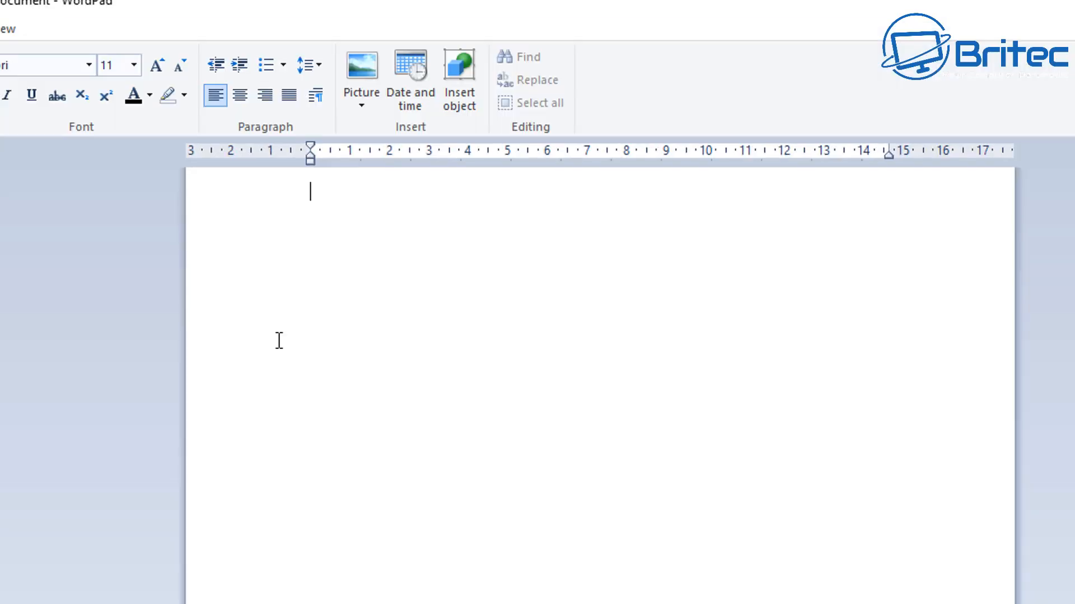
left_click(881, 125)
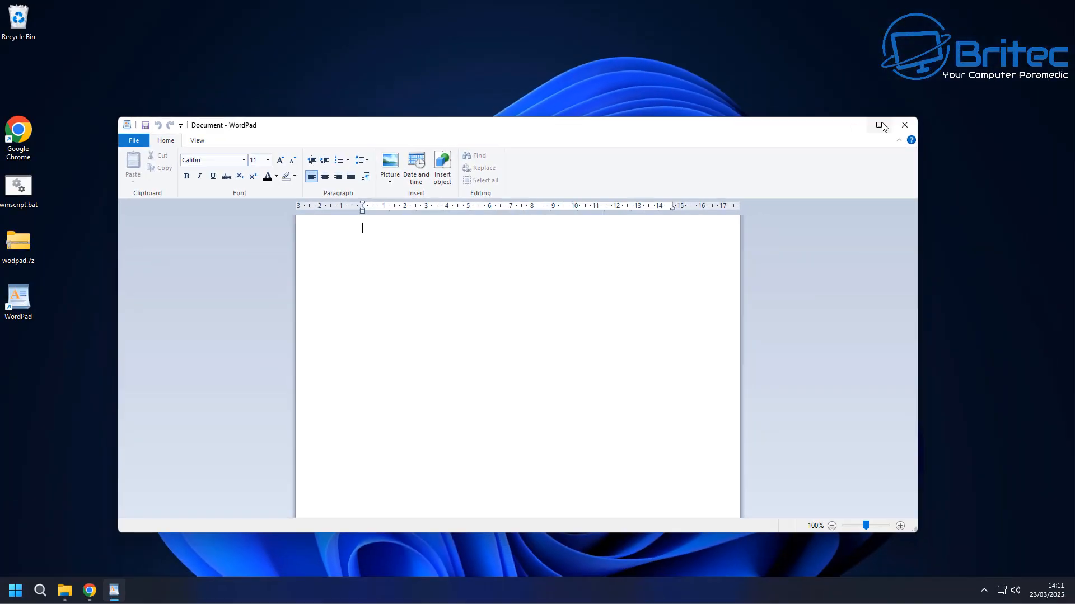
left_click(882, 125)
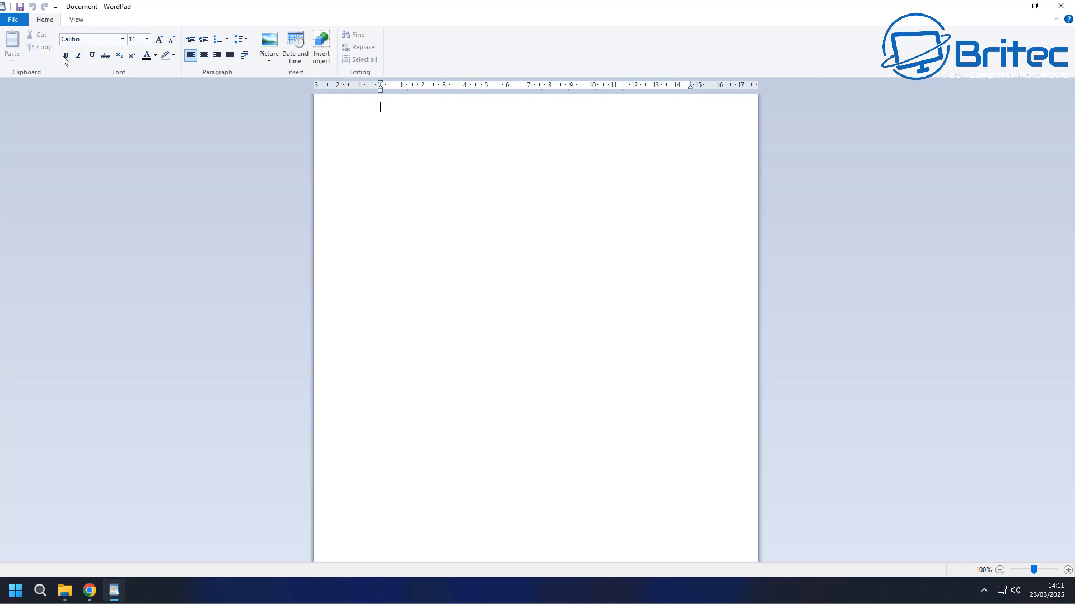
Step: View the Picture options and Date and time dialog, dismissing them without inserting
left_click(268, 45)
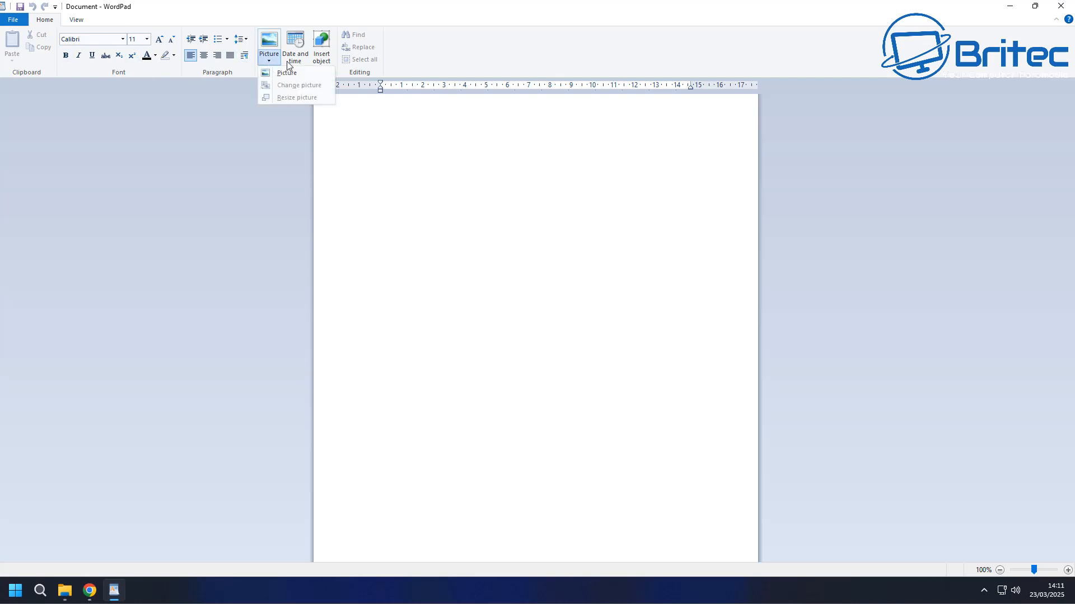
left_click(295, 46)
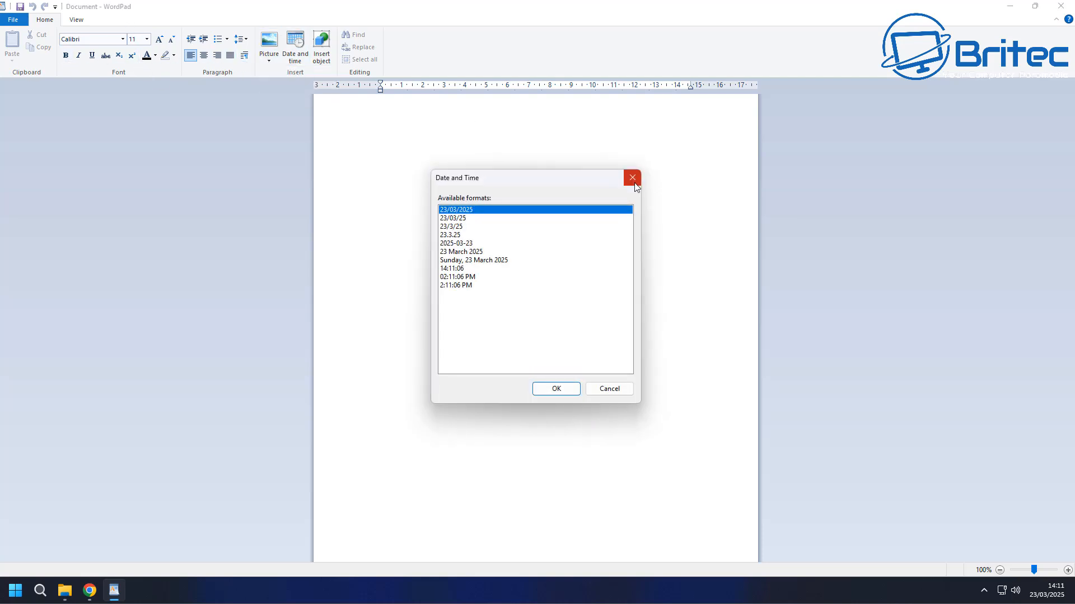
left_click(631, 177)
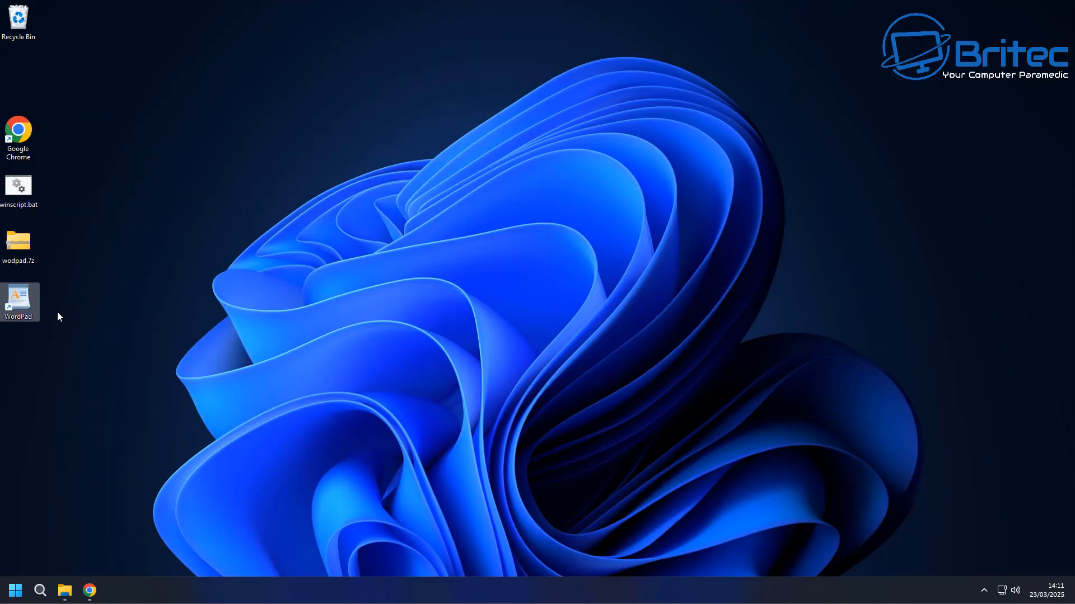
mouse_move(18, 302)
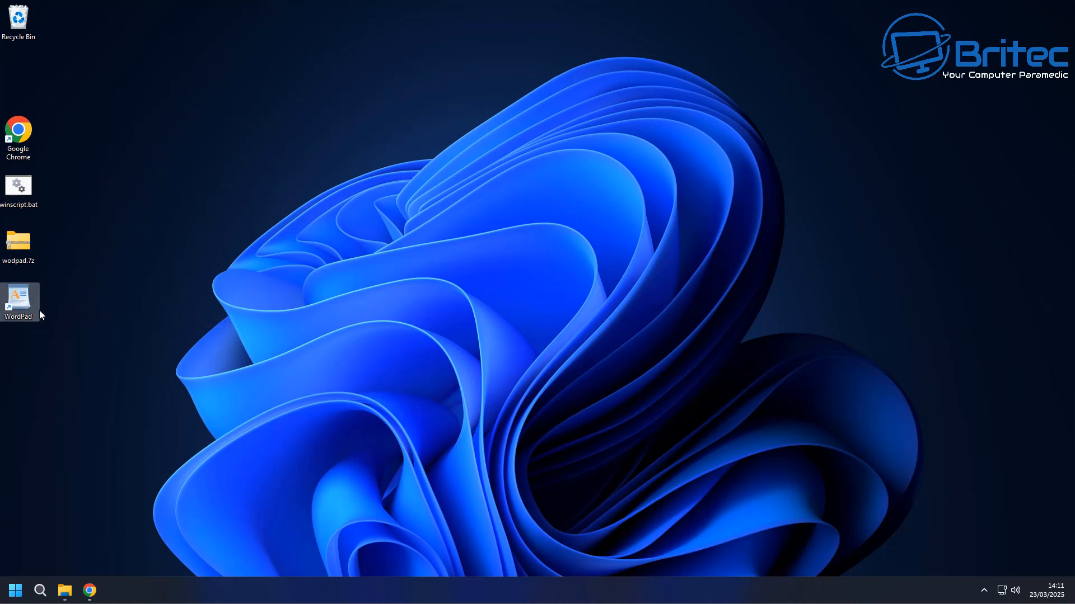
Step: Pin the WordPad desktop shortcut to the taskbar, then launch and close WordPad
right_click(18, 302)
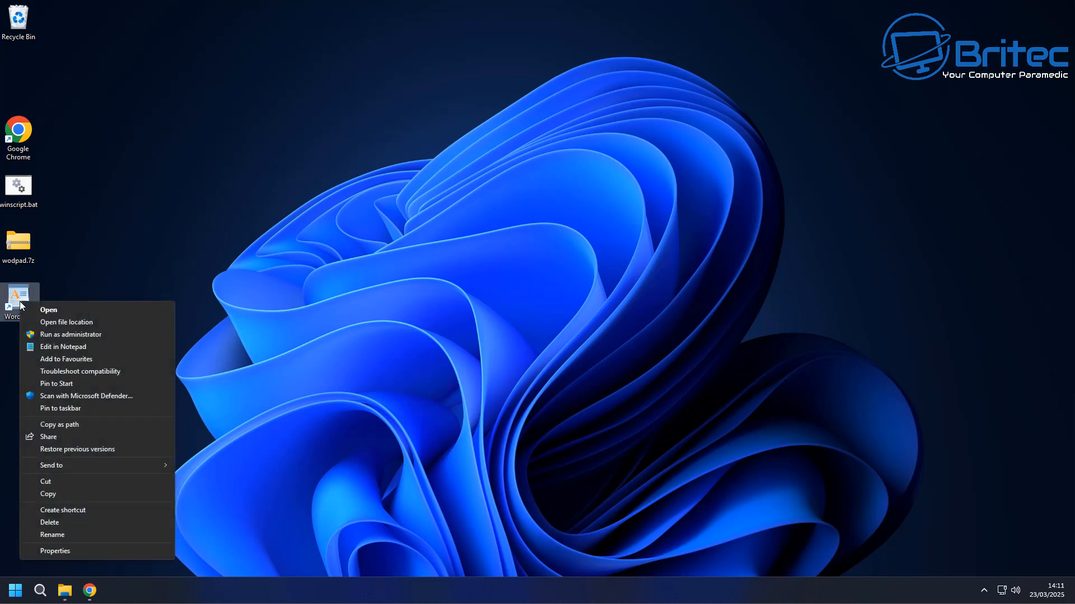
left_click(333, 534)
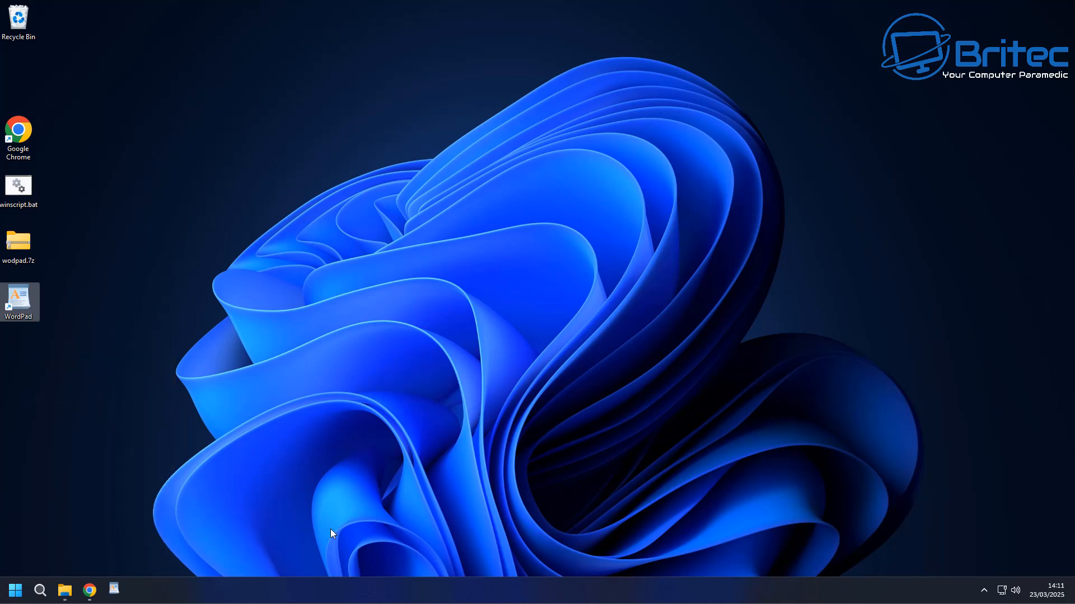
double_click(18, 301)
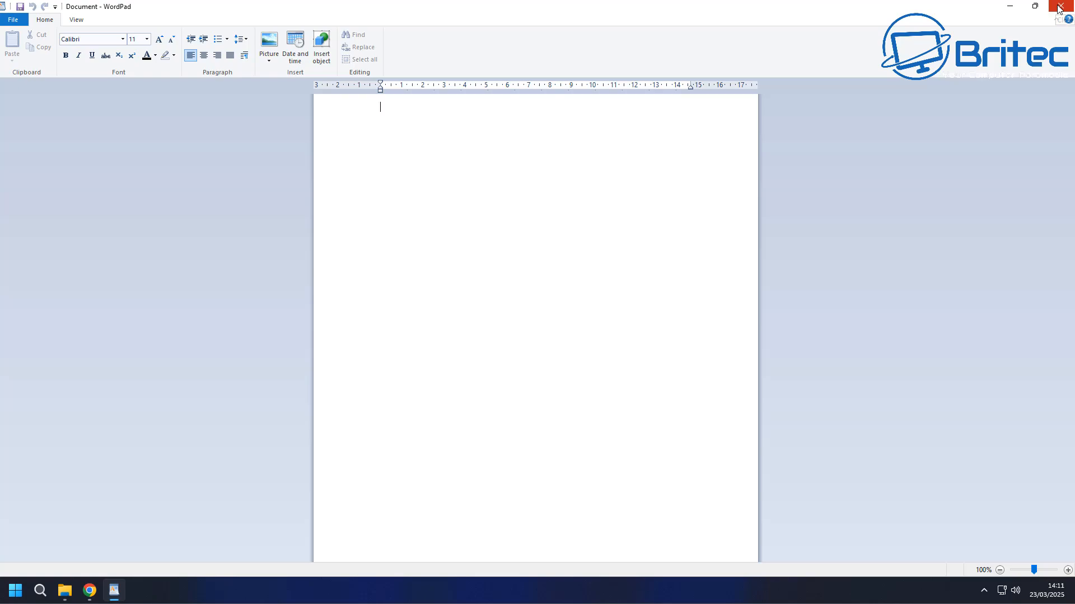
left_click(1063, 6)
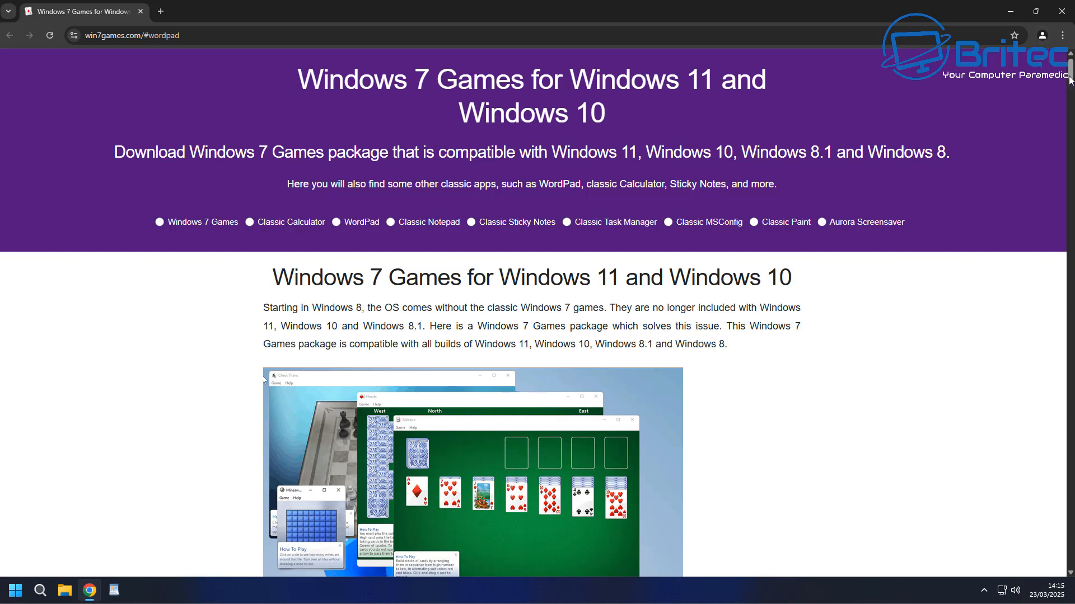
Step: Download the WordPad for Windows 11 package and show Chrome's recent downloads
scroll("down", 3)
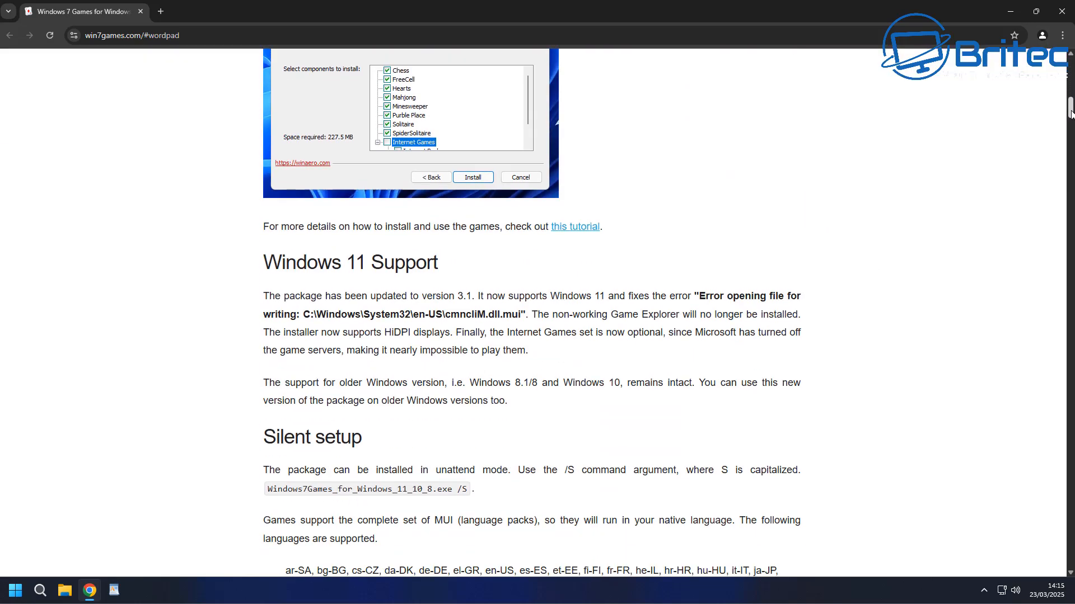
scroll("down", 3)
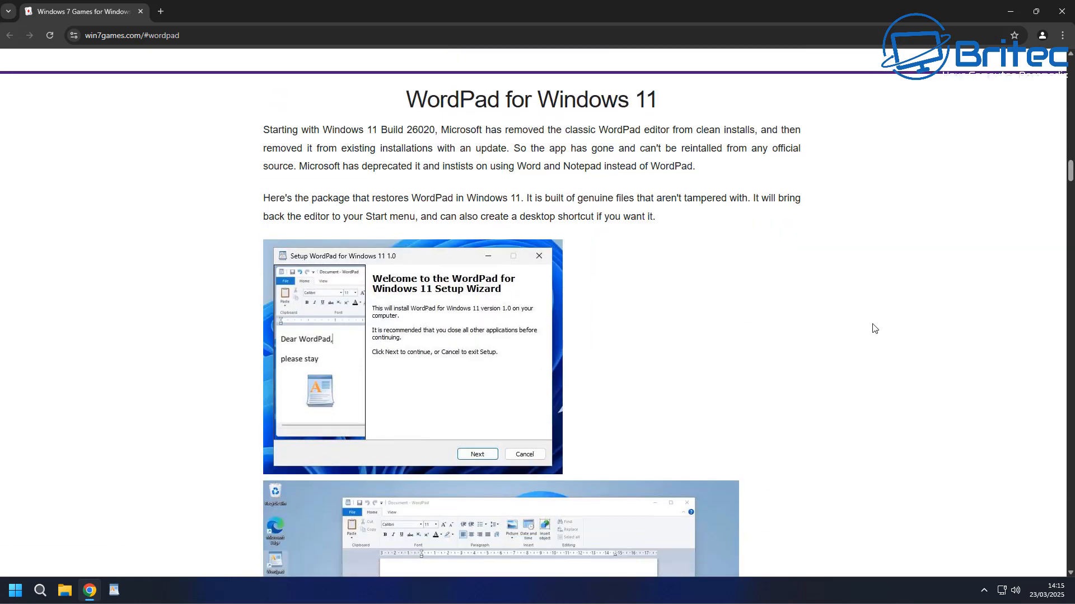
scroll("down", 3)
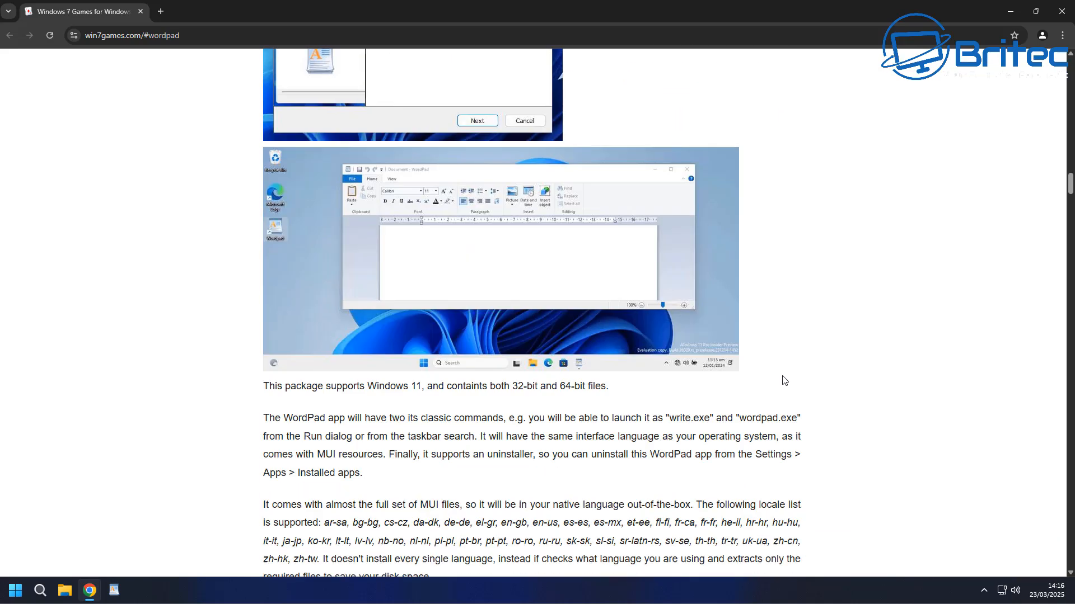
scroll("down", 3)
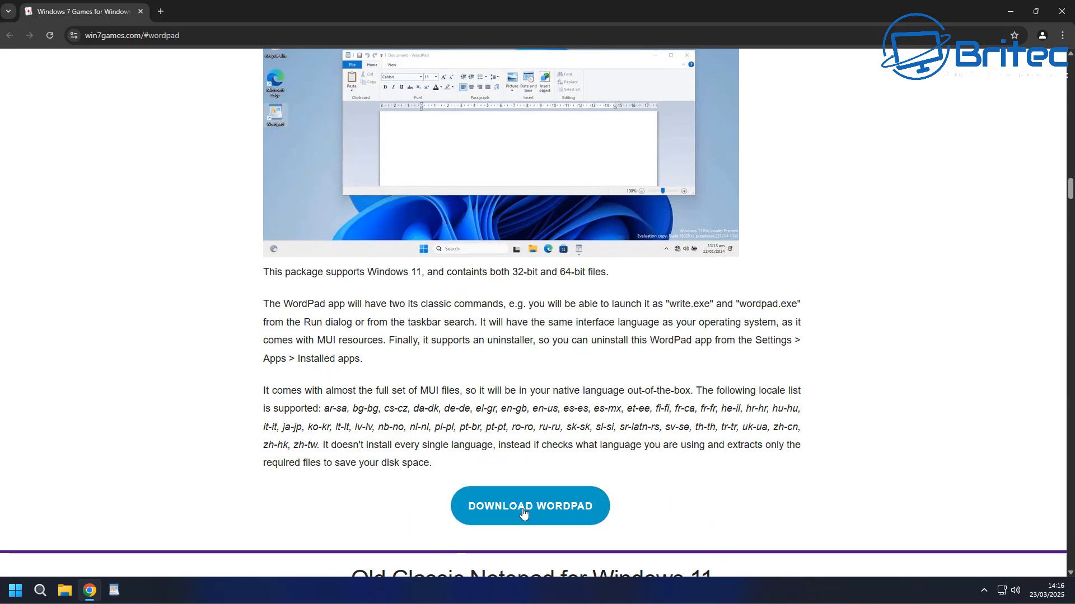
left_click(530, 506)
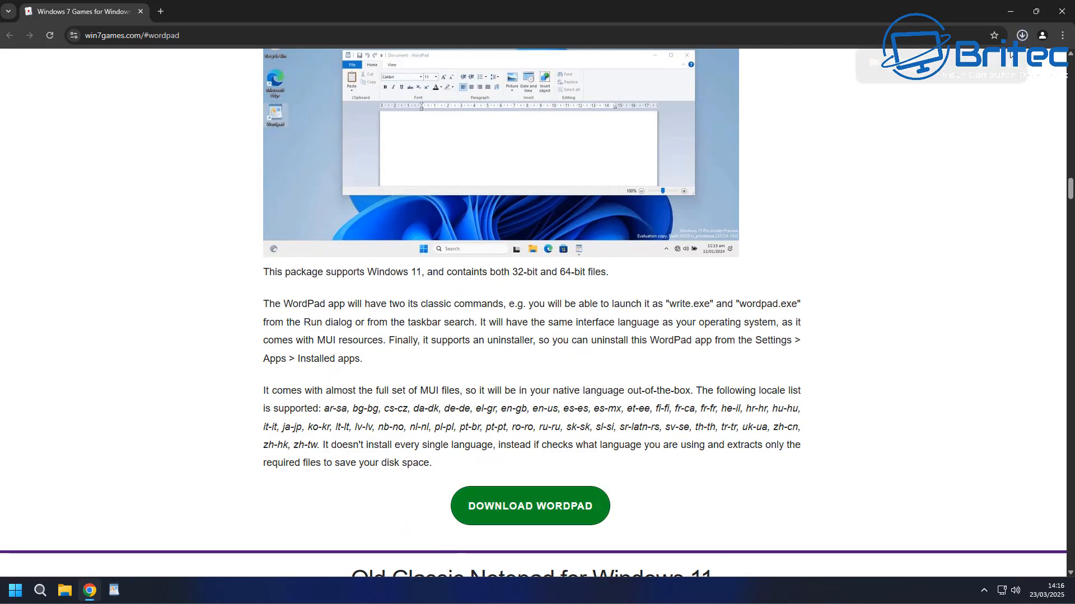
left_click(1021, 35)
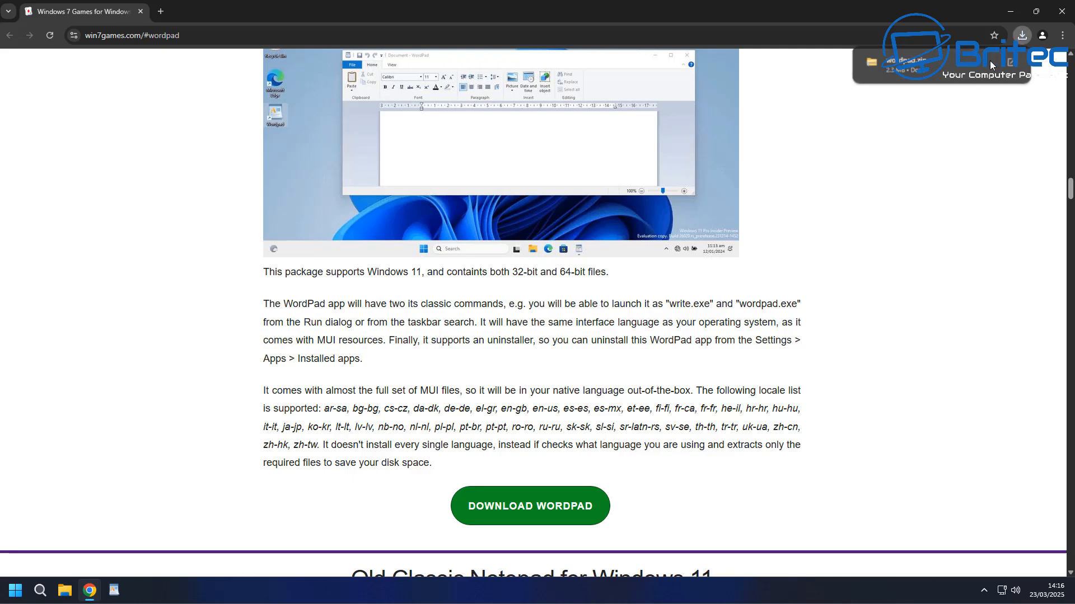
Step: Extract wordpad.zip into the default wordpad folder in Downloads
right_click(513, 220)
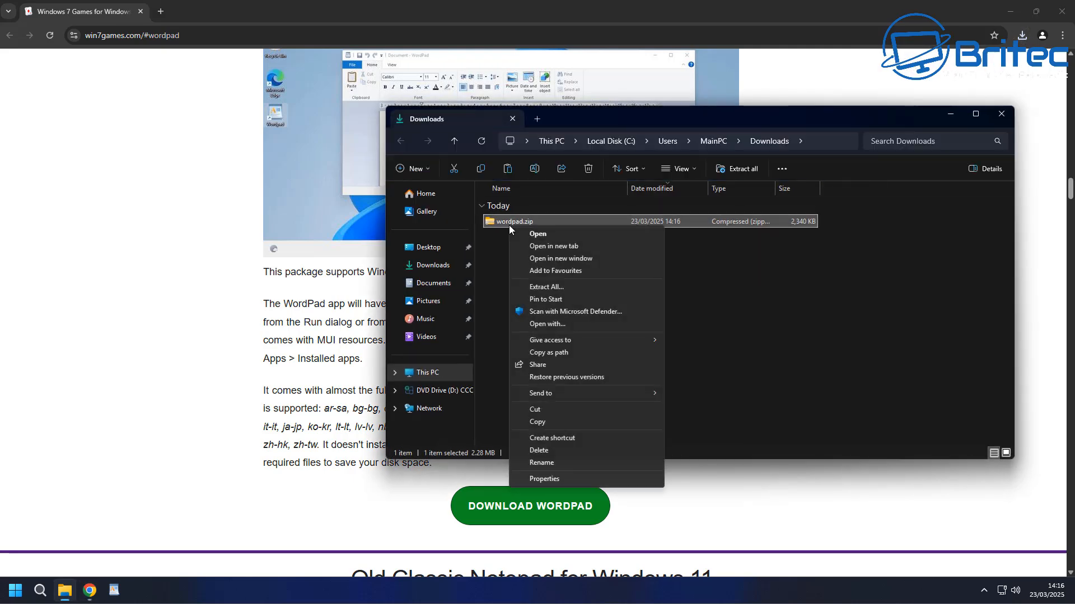
mouse_move(556, 406)
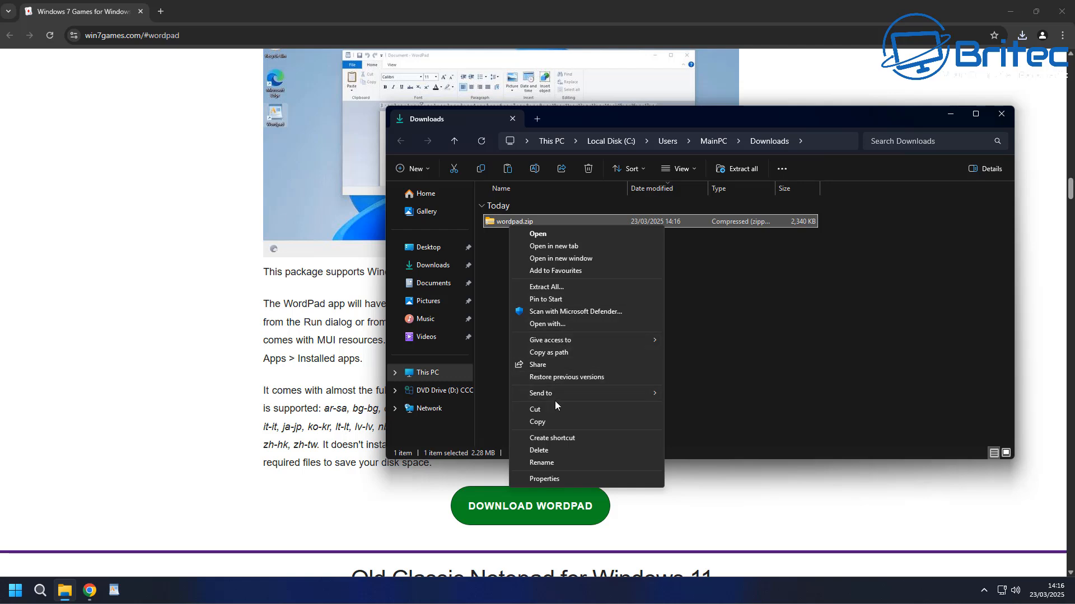
mouse_move(564, 305)
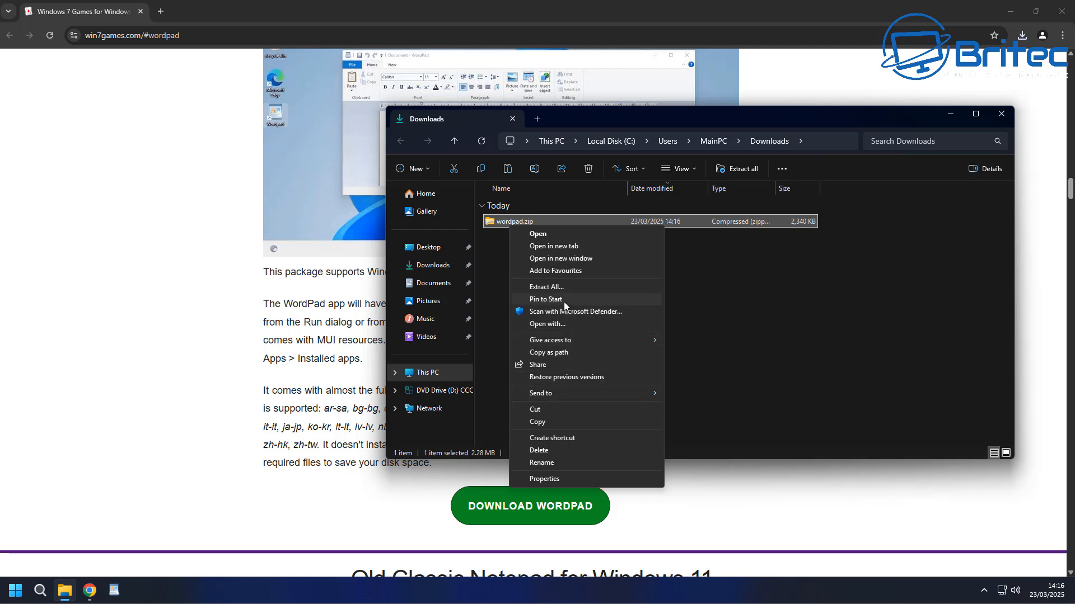
left_click(545, 287)
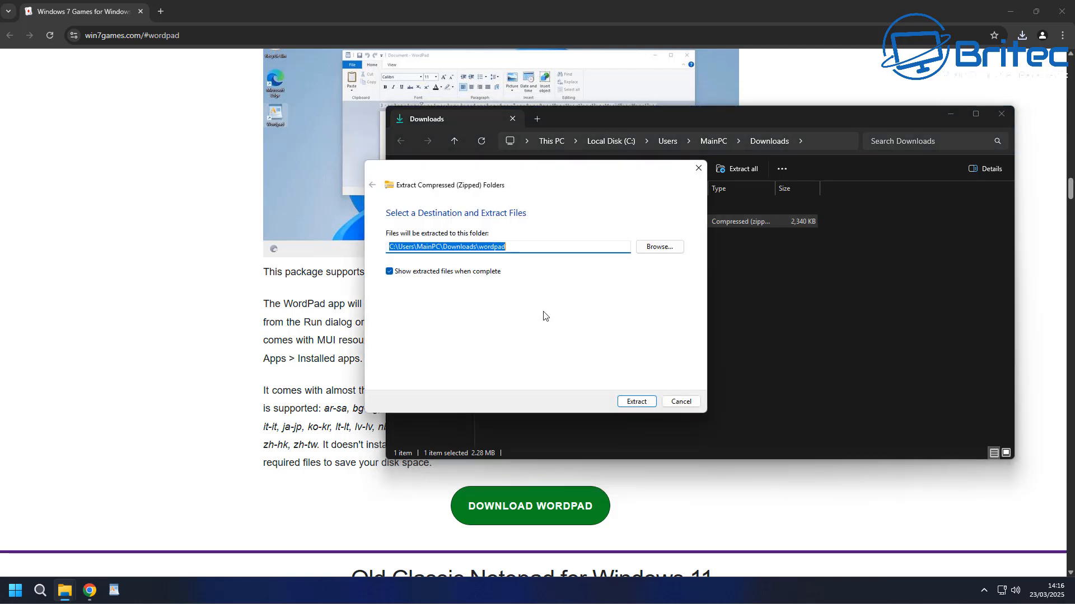
left_click(635, 401)
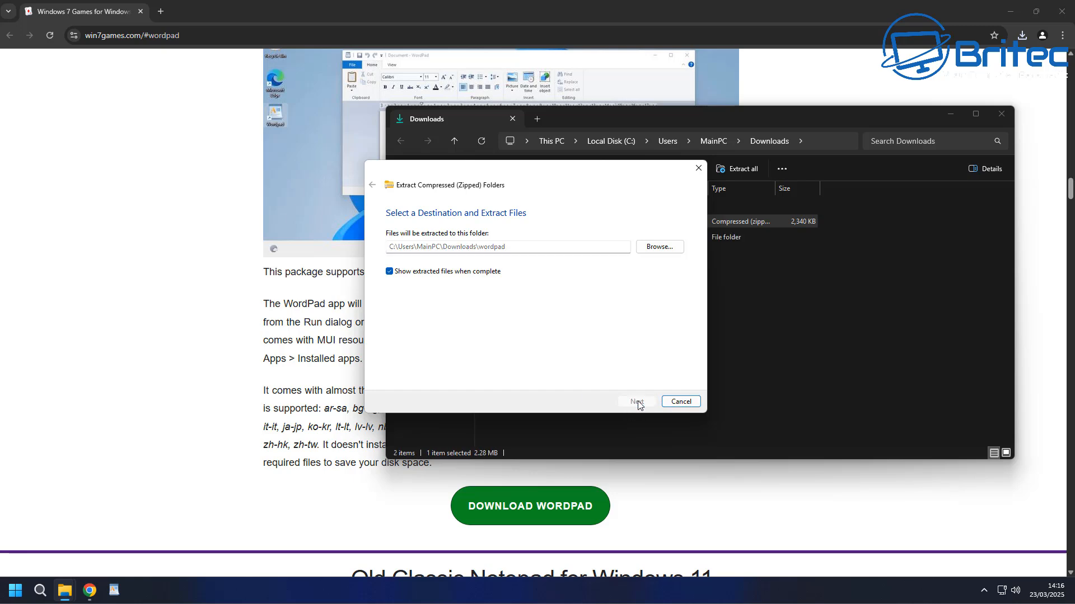
left_click(636, 402)
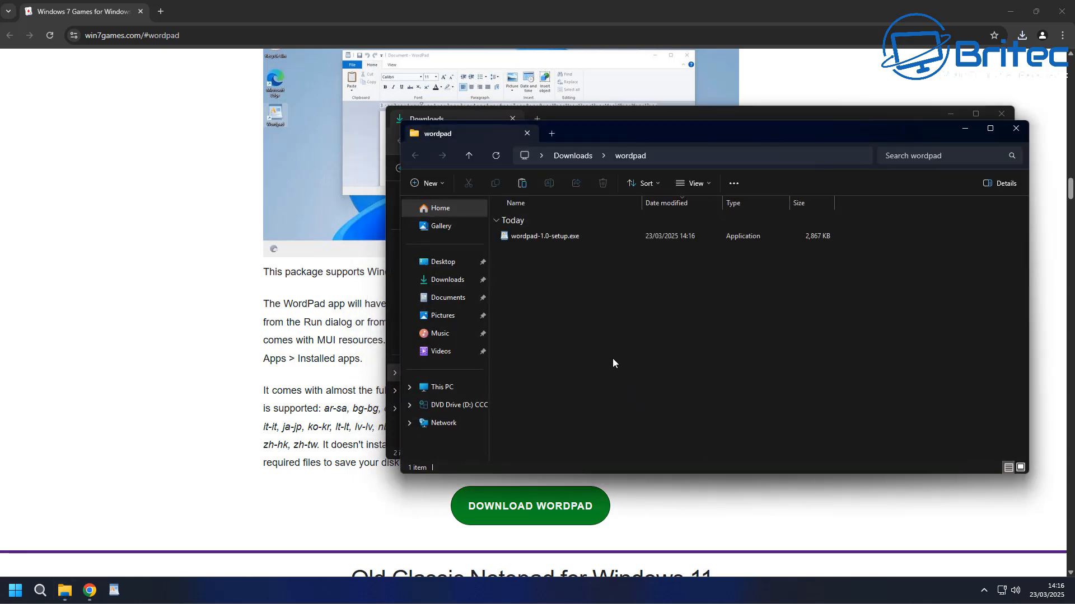
mouse_move(543, 236)
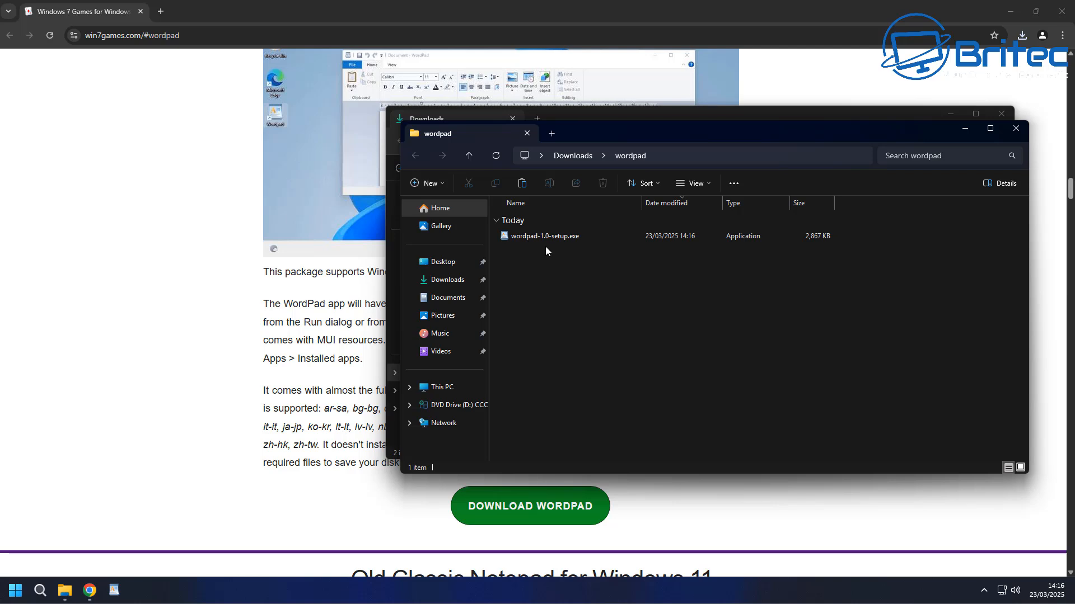
mouse_move(1015, 128)
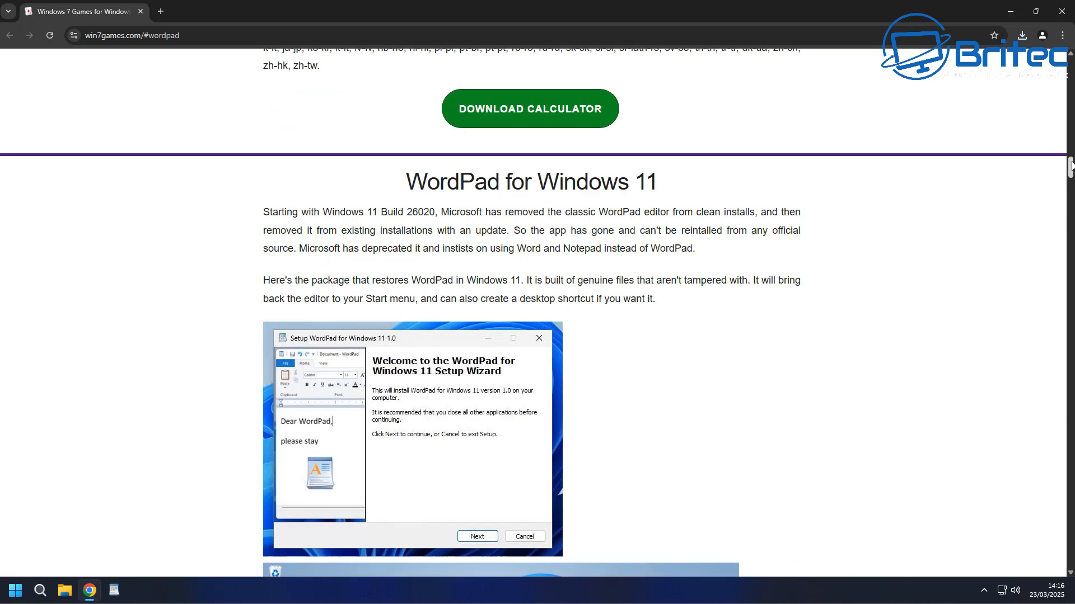
Step: Scroll win7games.com back up and close the Chrome window
scroll("up", 3)
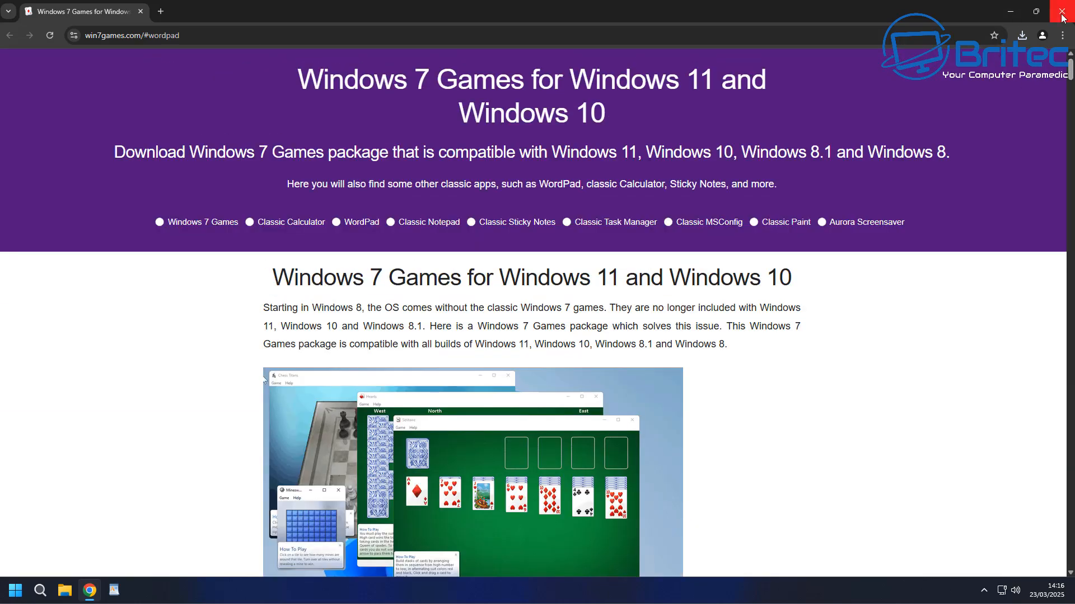
mouse_move(1063, 12)
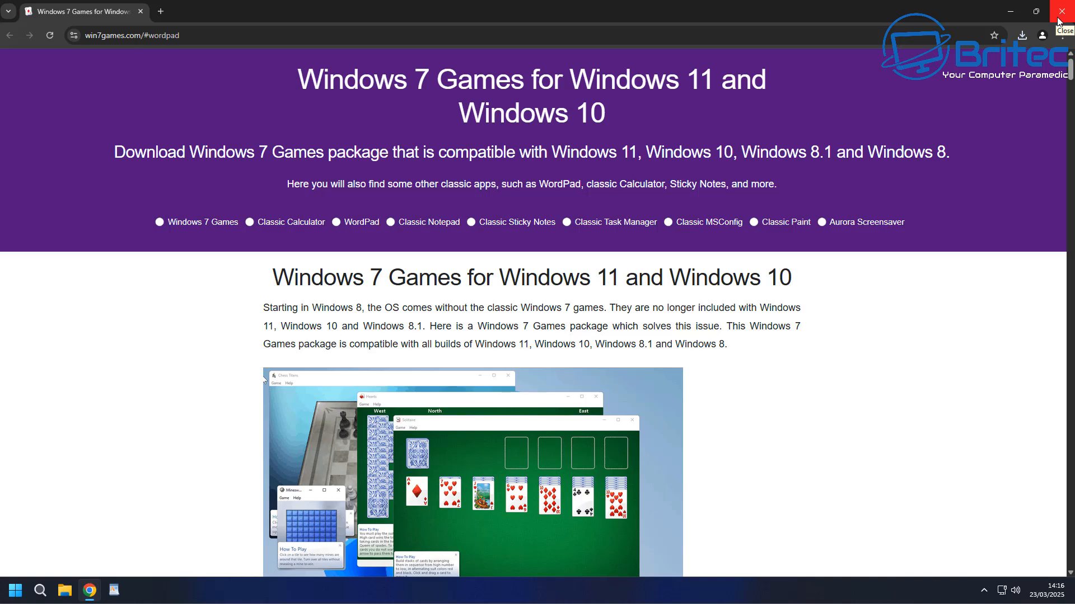
left_click(1064, 12)
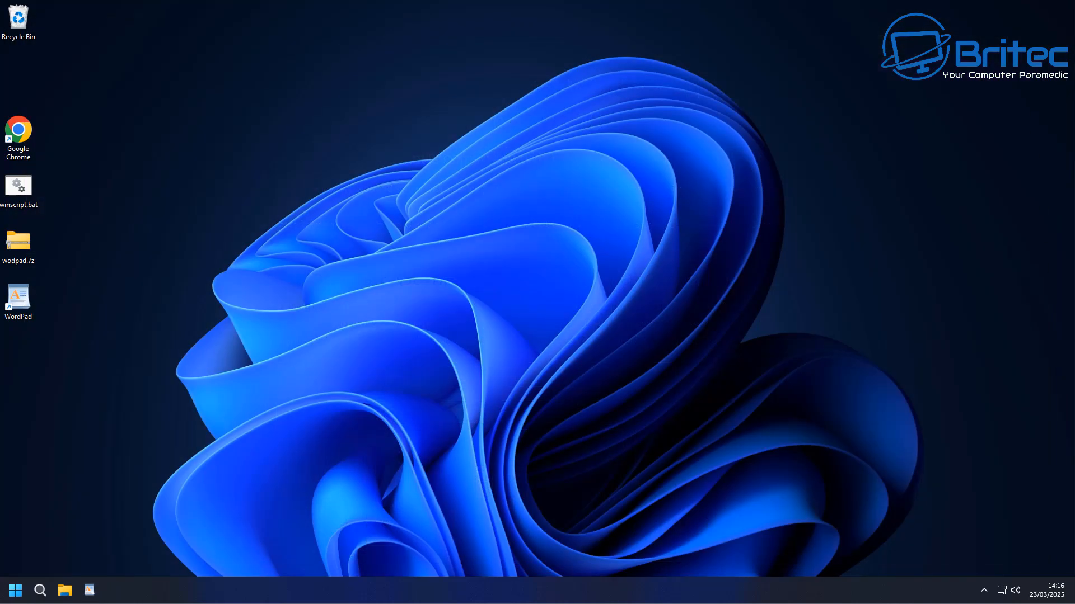